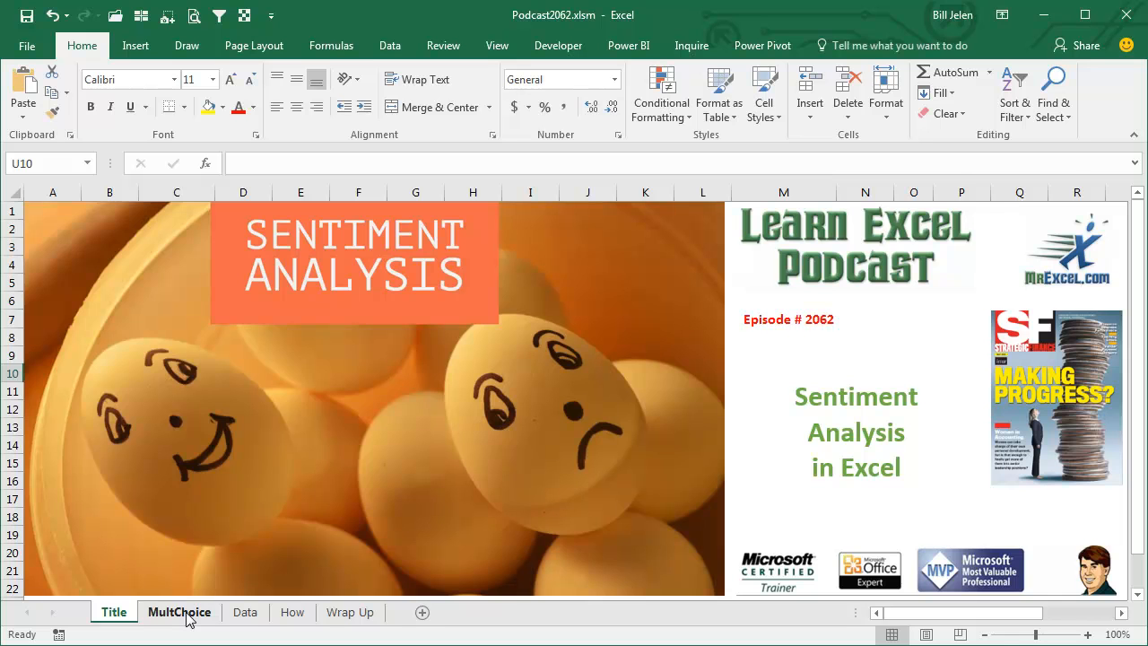
# Switch to the MultChoice sheet and scroll through its happiness answers.
pyautogui.click(179, 612)
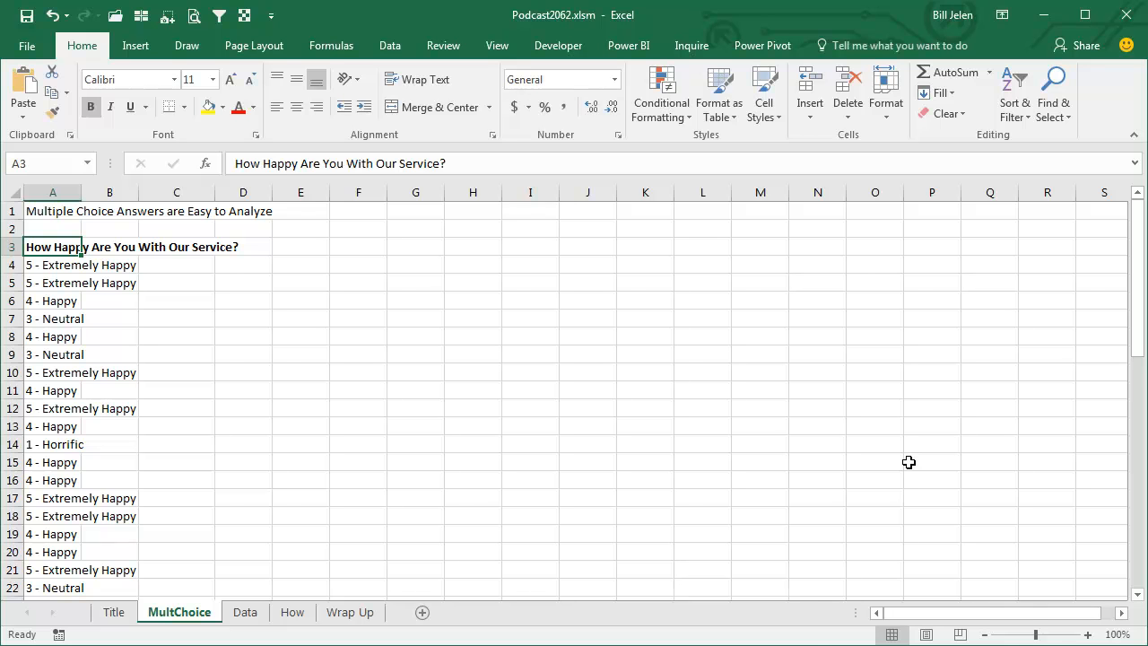
pyautogui.scroll(-3)
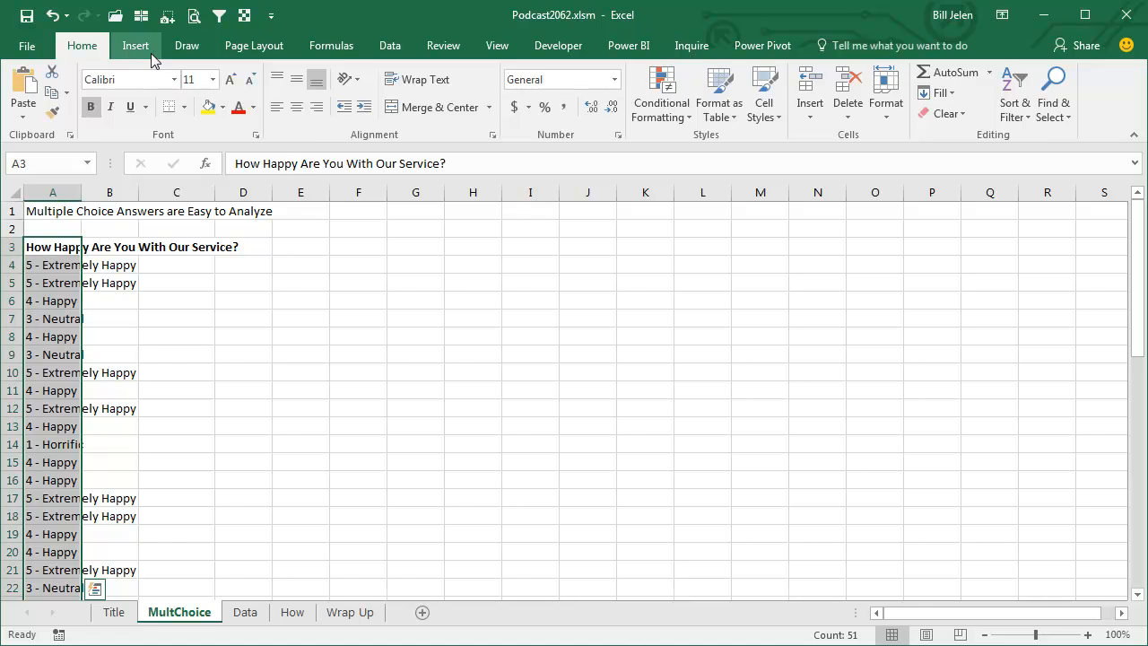
# Insert a PivotTable on the existing worksheet at cell E4.
pyautogui.click(29, 90)
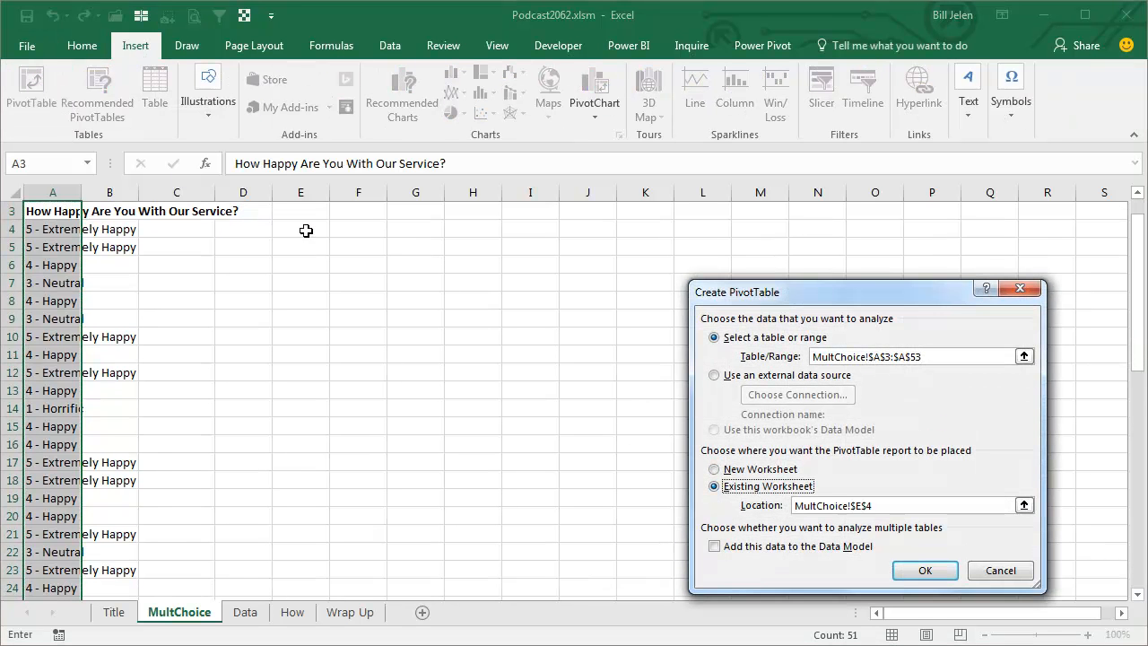
pyautogui.click(925, 571)
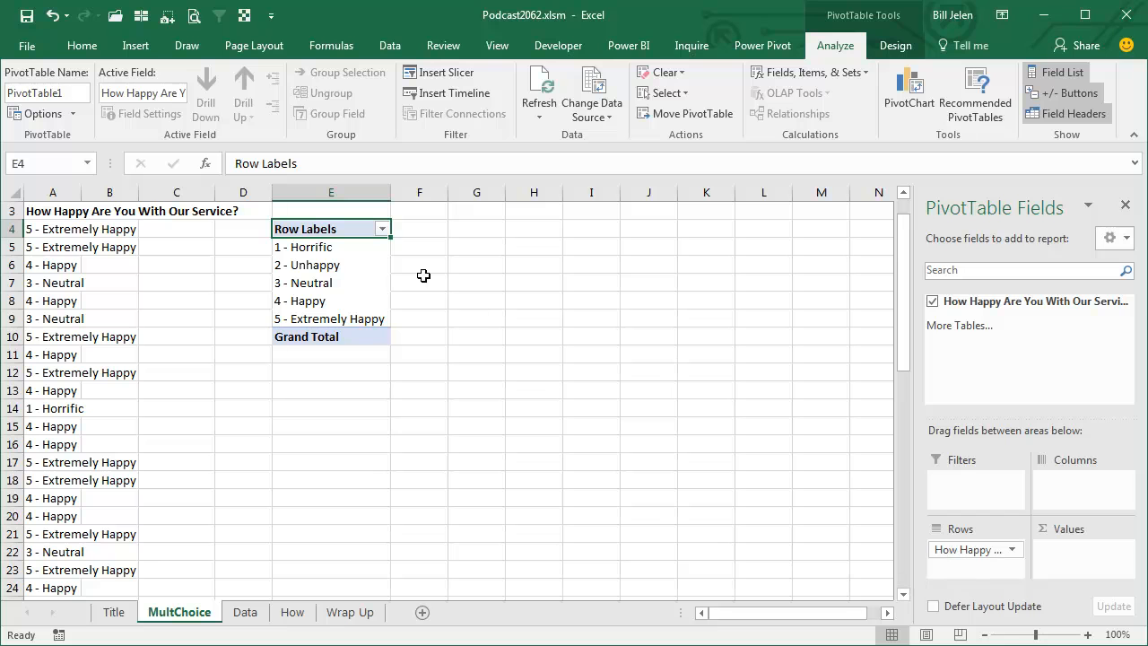
pyautogui.moveTo(1085, 536)
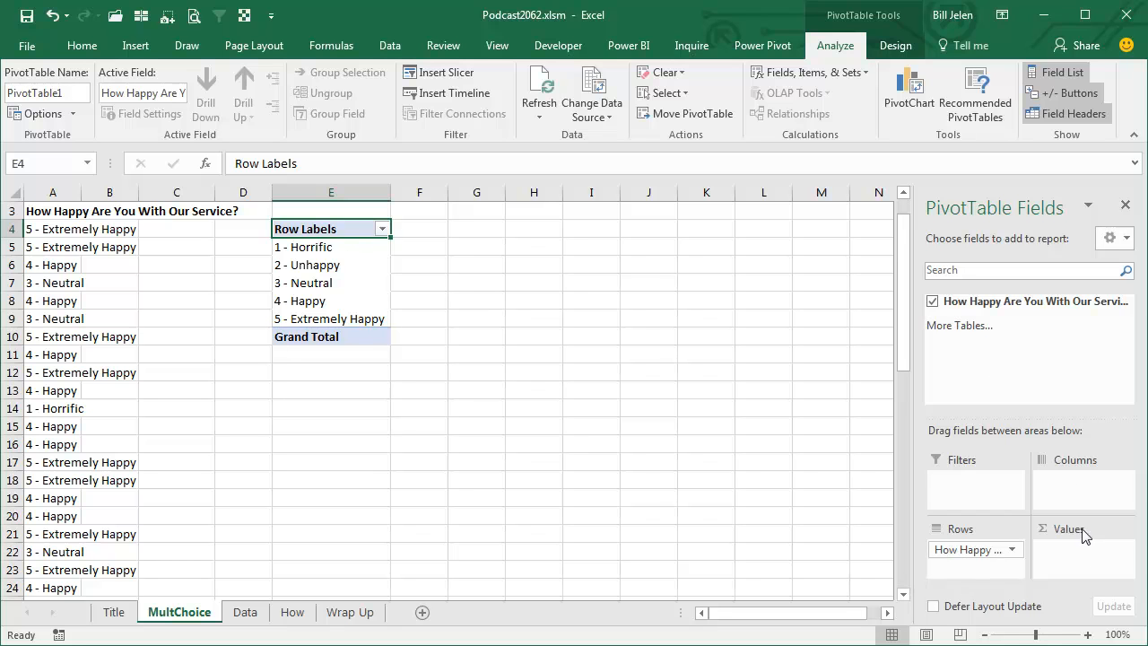
pyautogui.moveTo(993, 301)
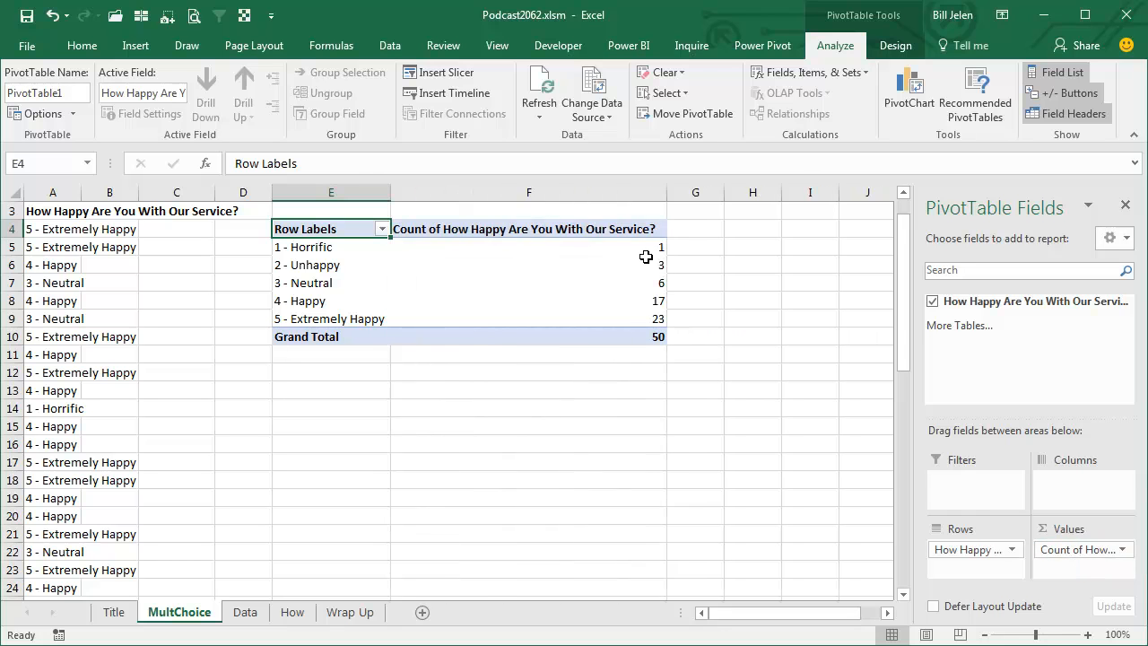
# Display the rating counts as % of Column Total through the count field's settings.
pyautogui.click(149, 113)
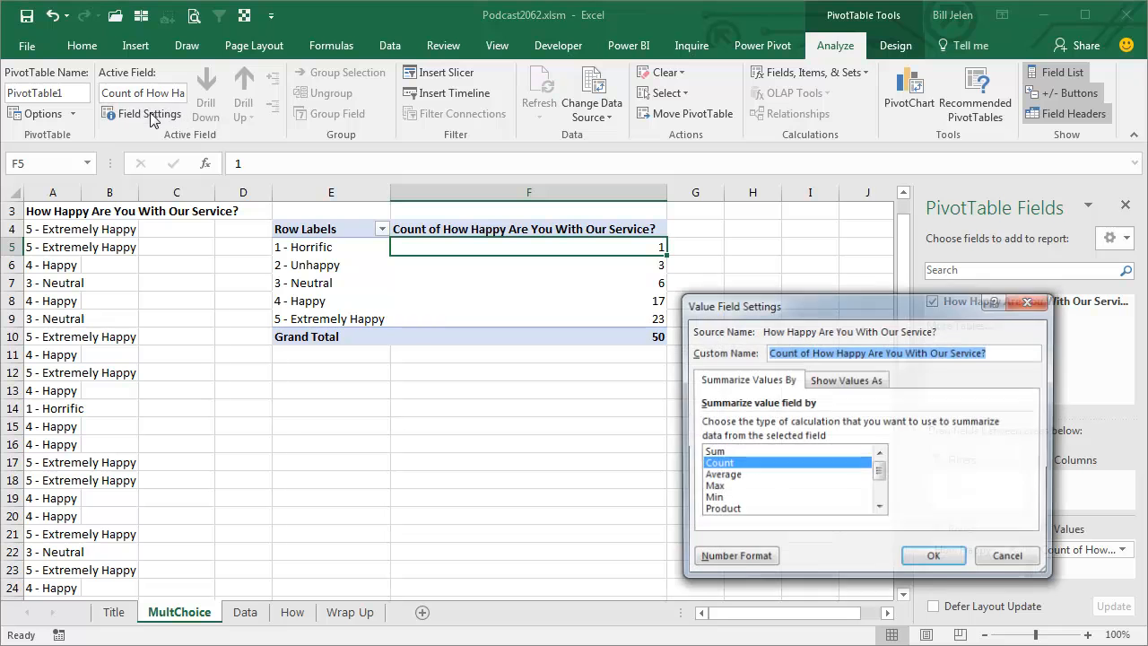
pyautogui.click(846, 378)
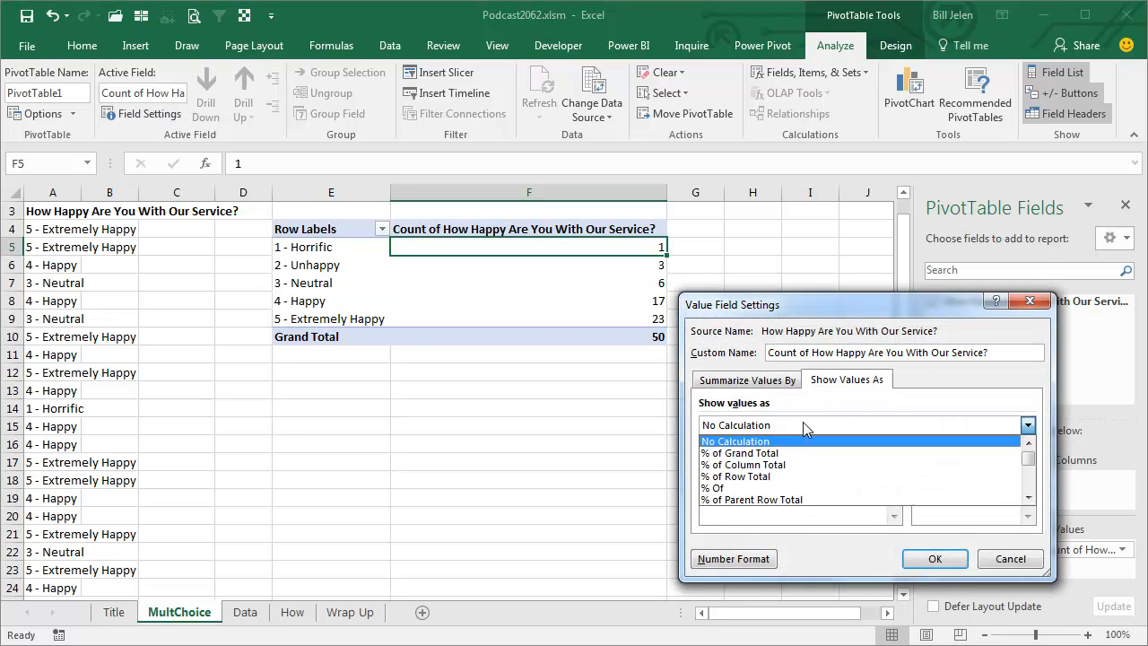
pyautogui.click(743, 465)
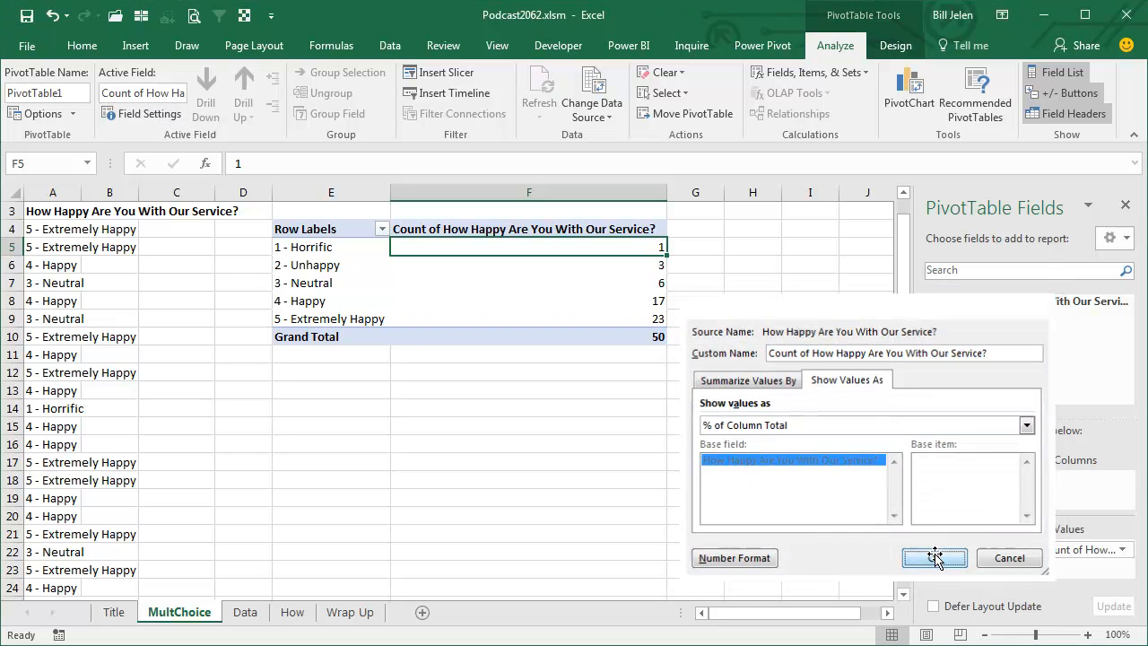
pyautogui.click(934, 556)
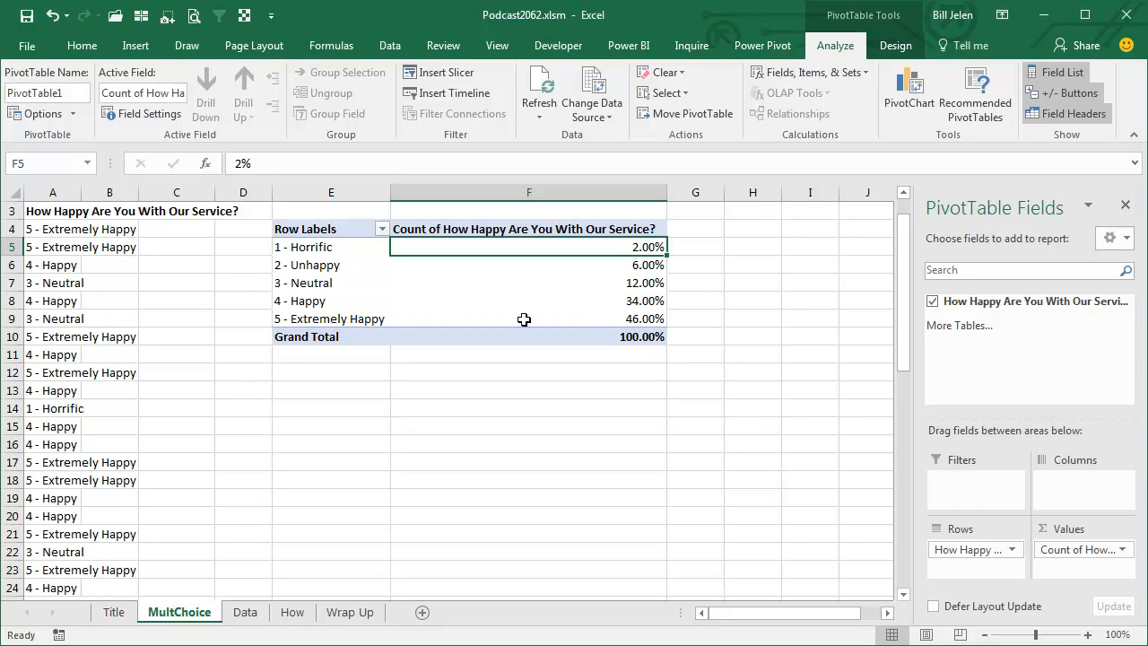
pyautogui.moveTo(614, 326)
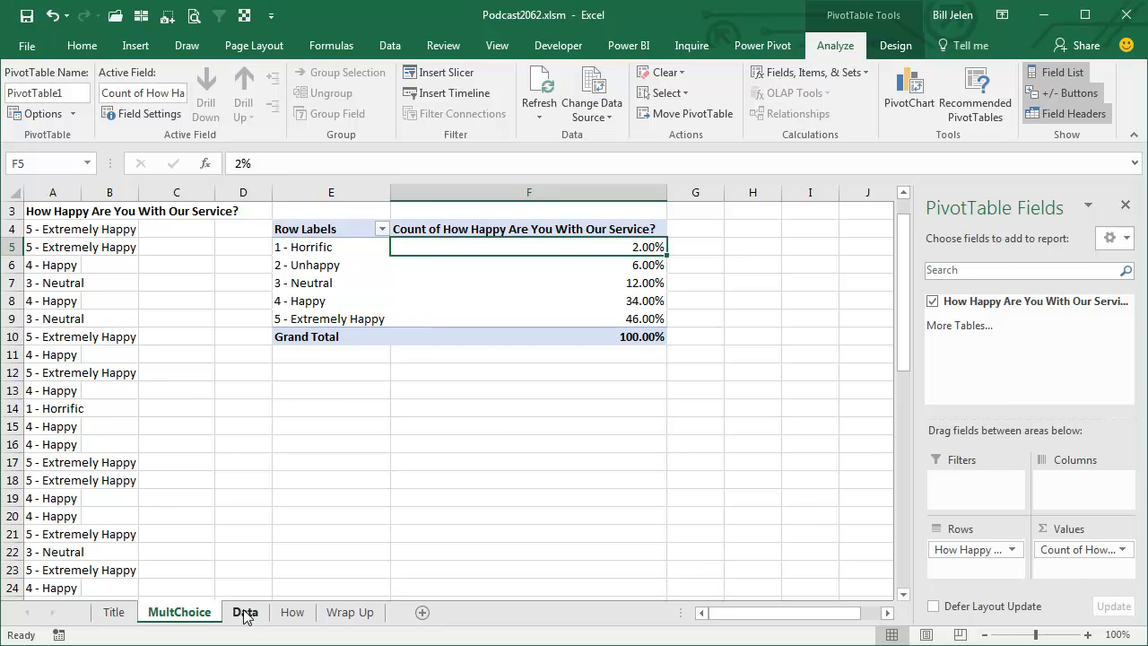
# Switch to the Data sheet and scroll through the paragraph answers.
pyautogui.click(245, 612)
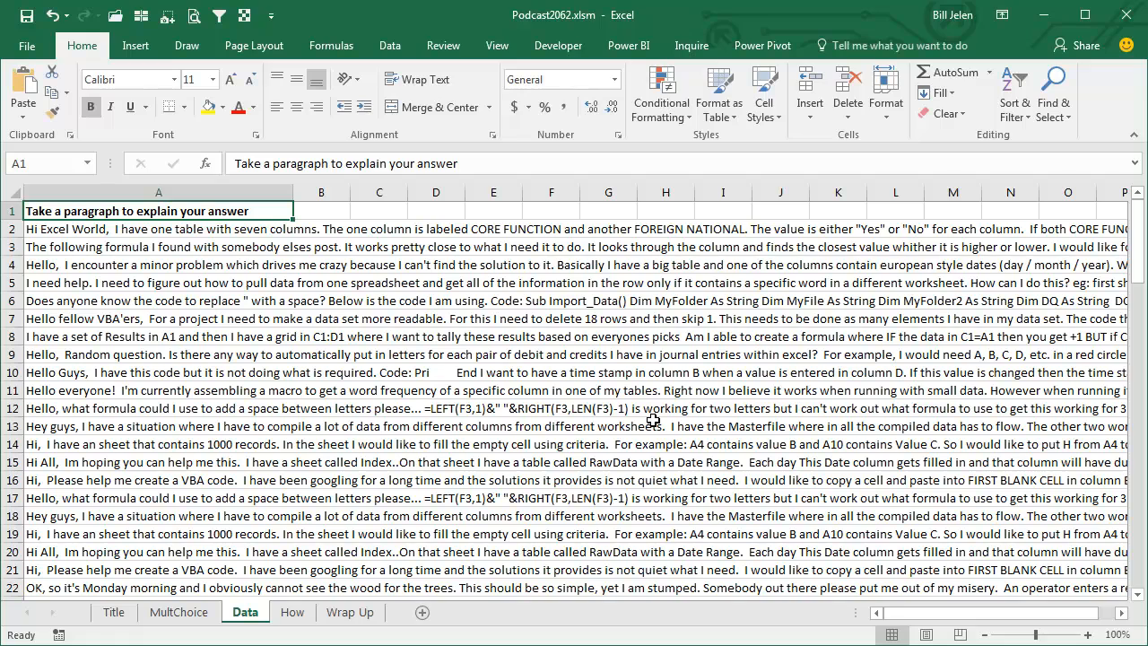
pyautogui.scroll(-3)
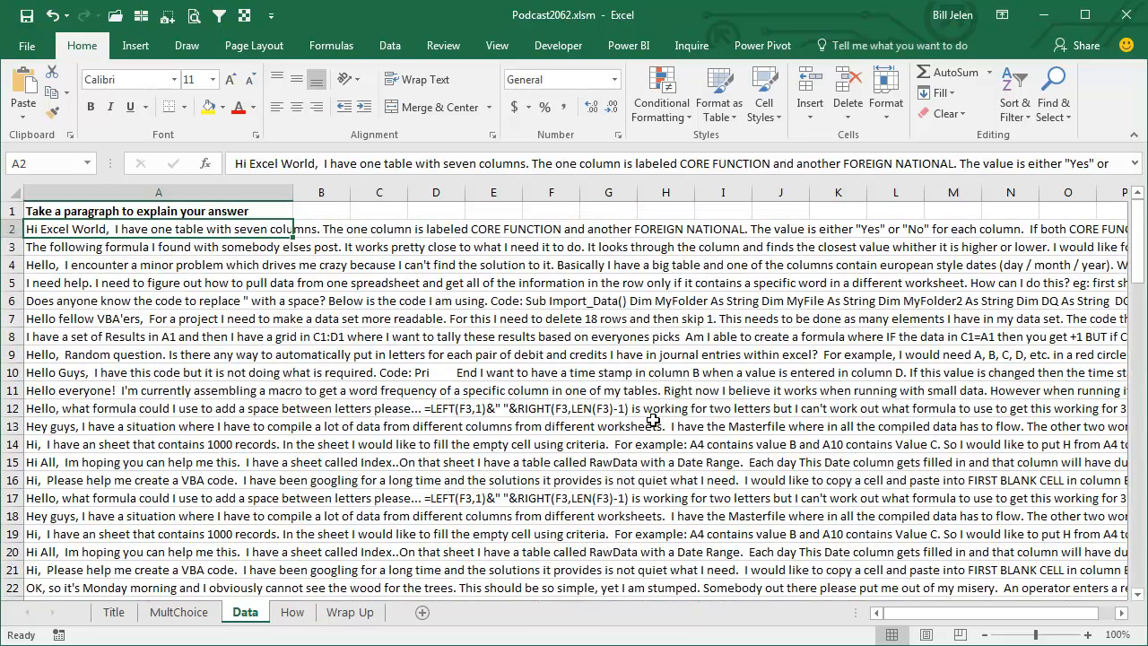
pyautogui.click(291, 611)
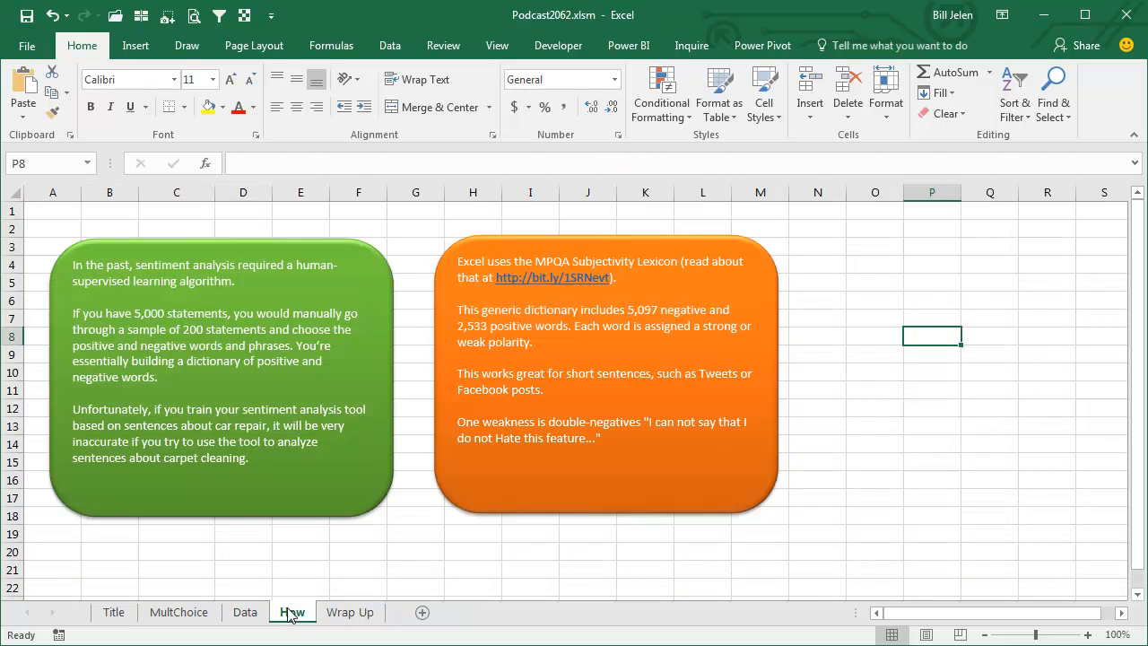
pyautogui.moveTo(780, 505)
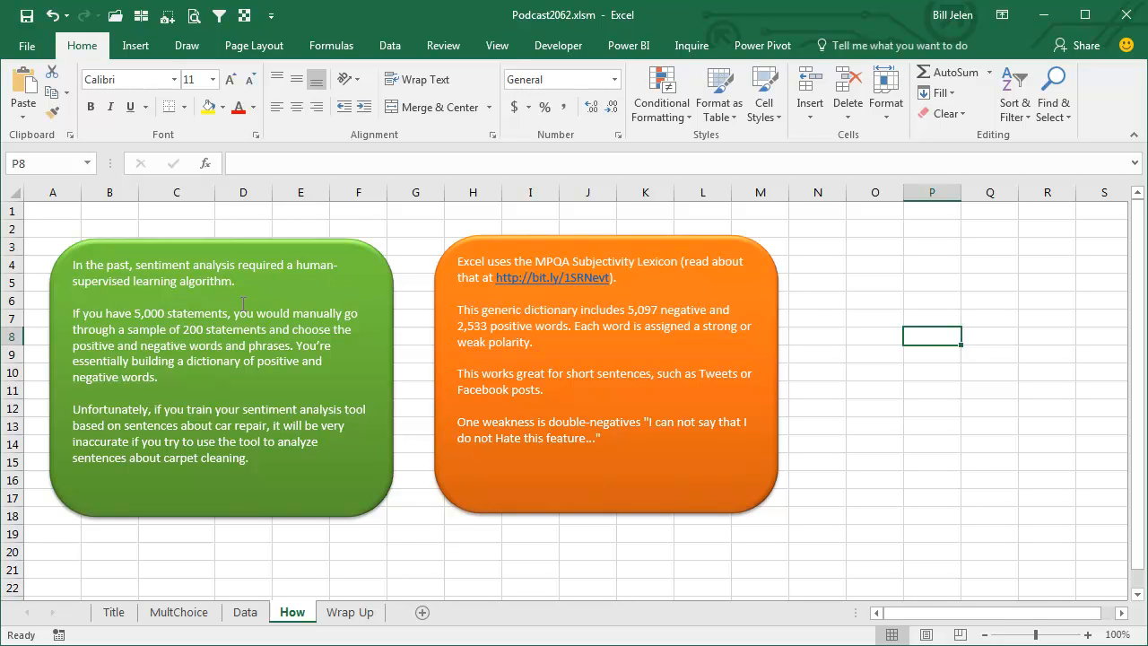
pyautogui.moveTo(281, 325)
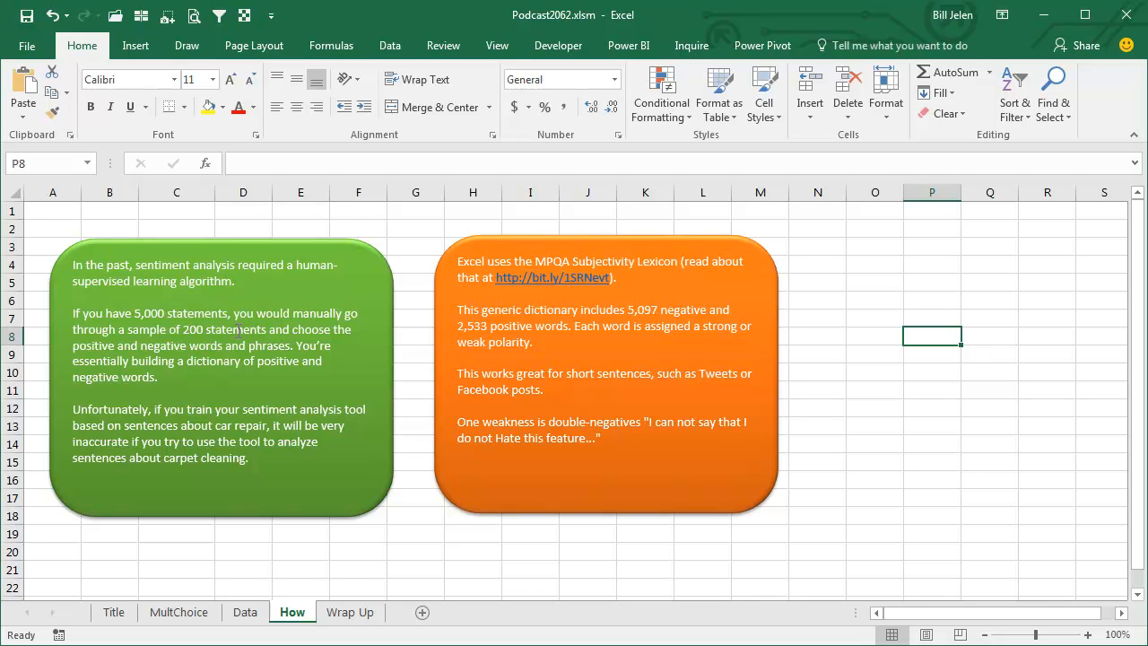
pyautogui.moveTo(347, 348)
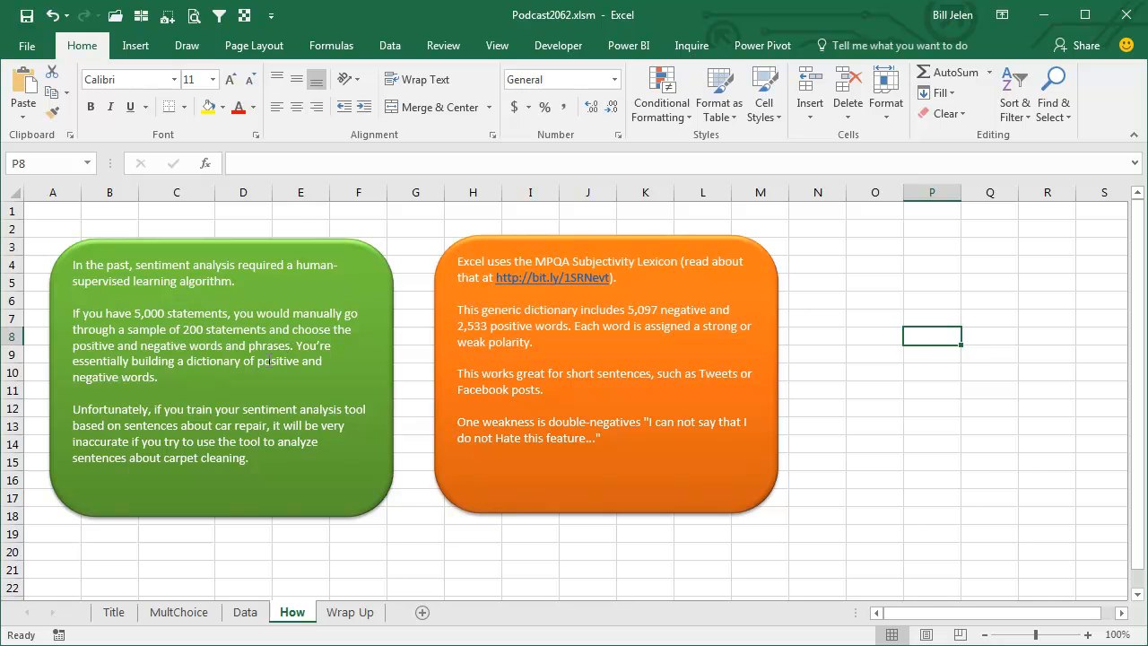
pyautogui.moveTo(211, 309)
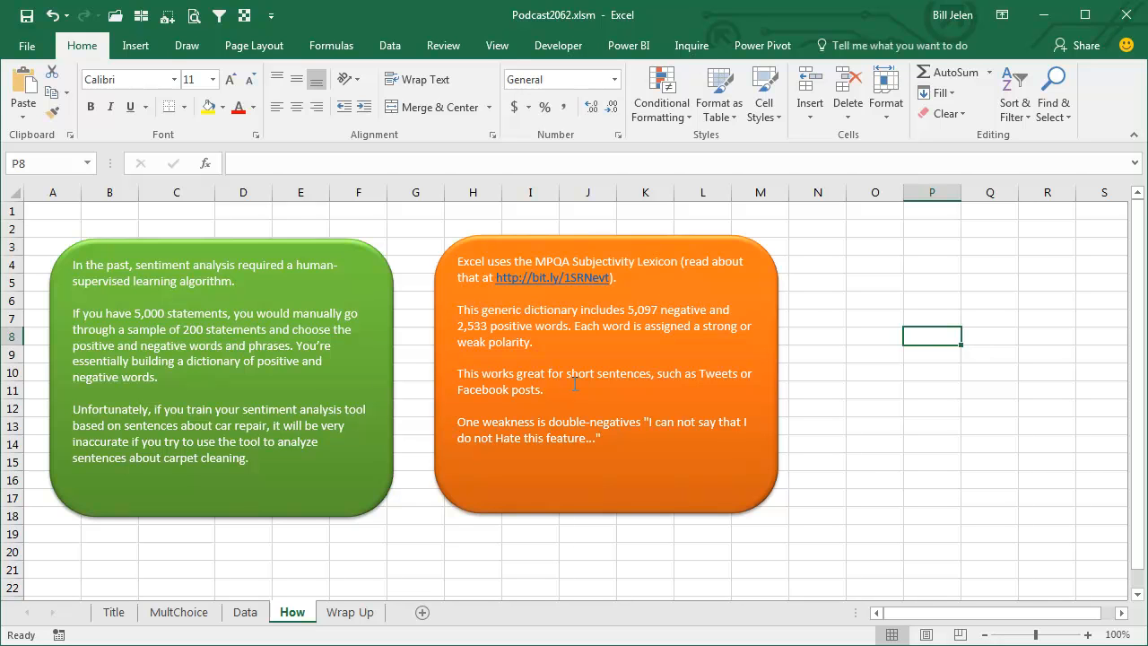
pyautogui.moveTo(536, 261)
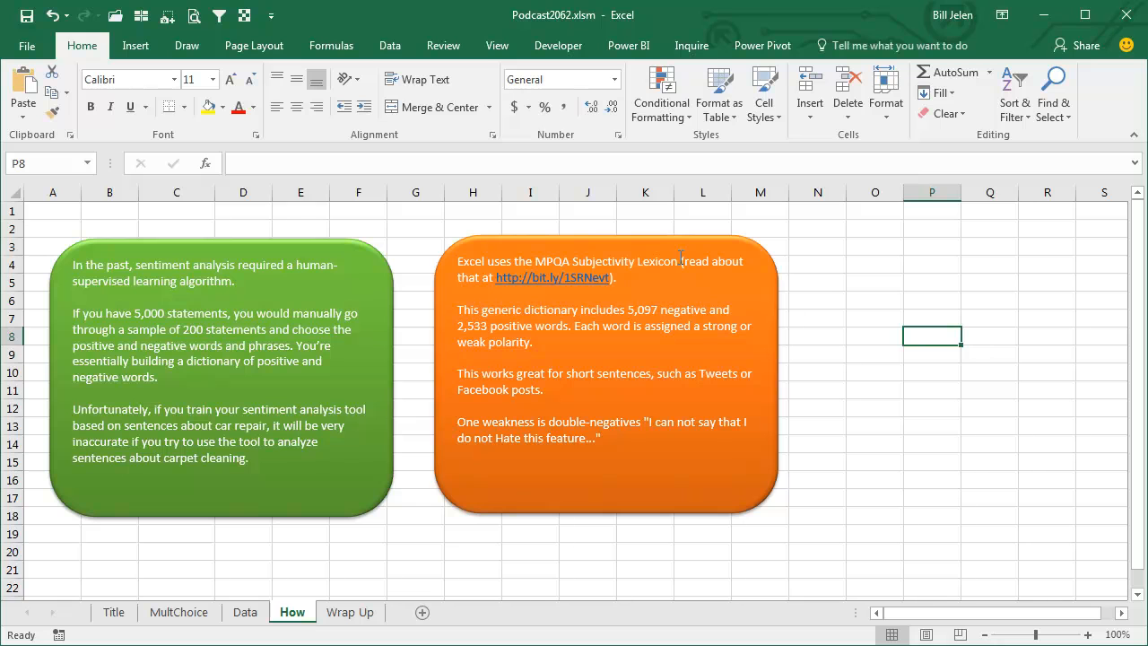
pyautogui.moveTo(668, 258)
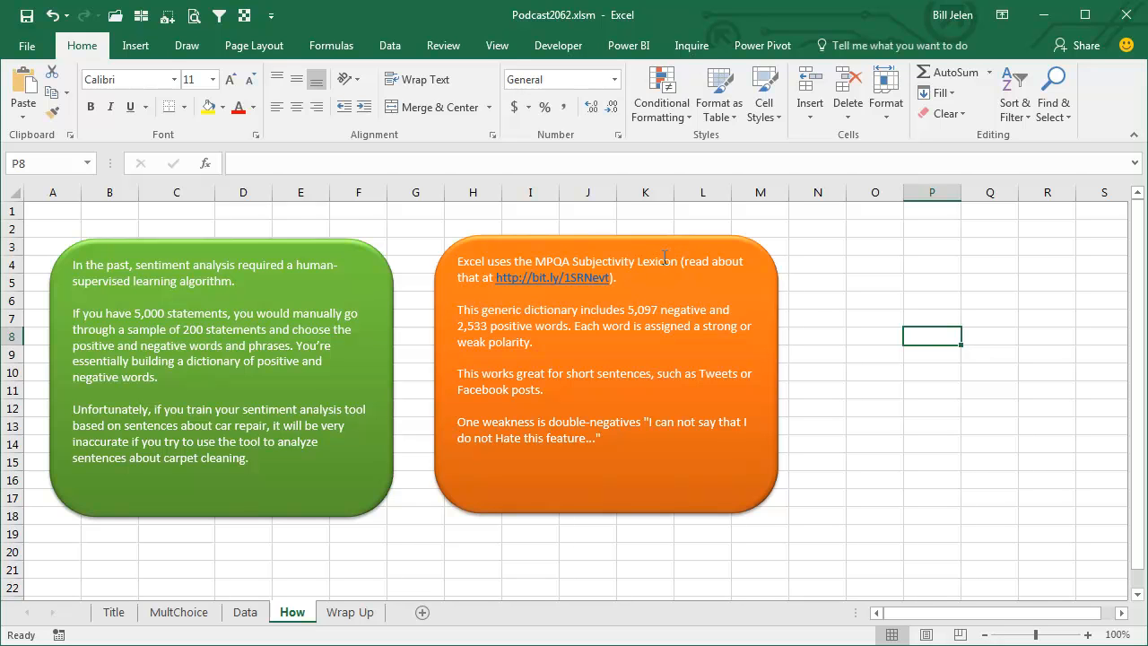
pyautogui.moveTo(746, 304)
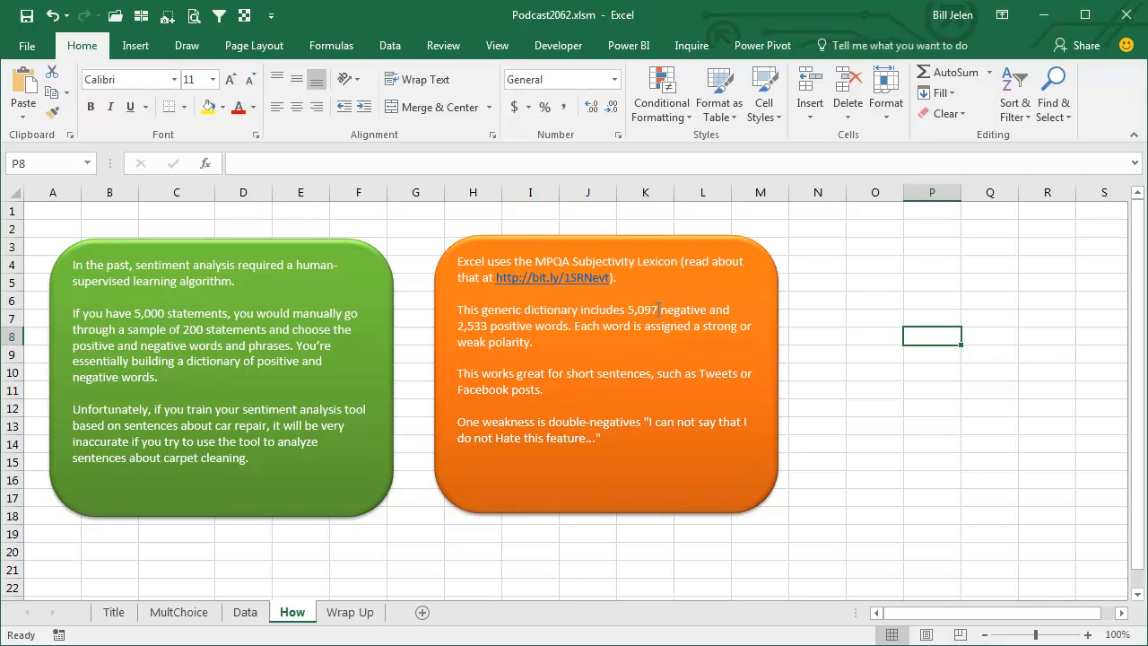
pyautogui.moveTo(587, 334)
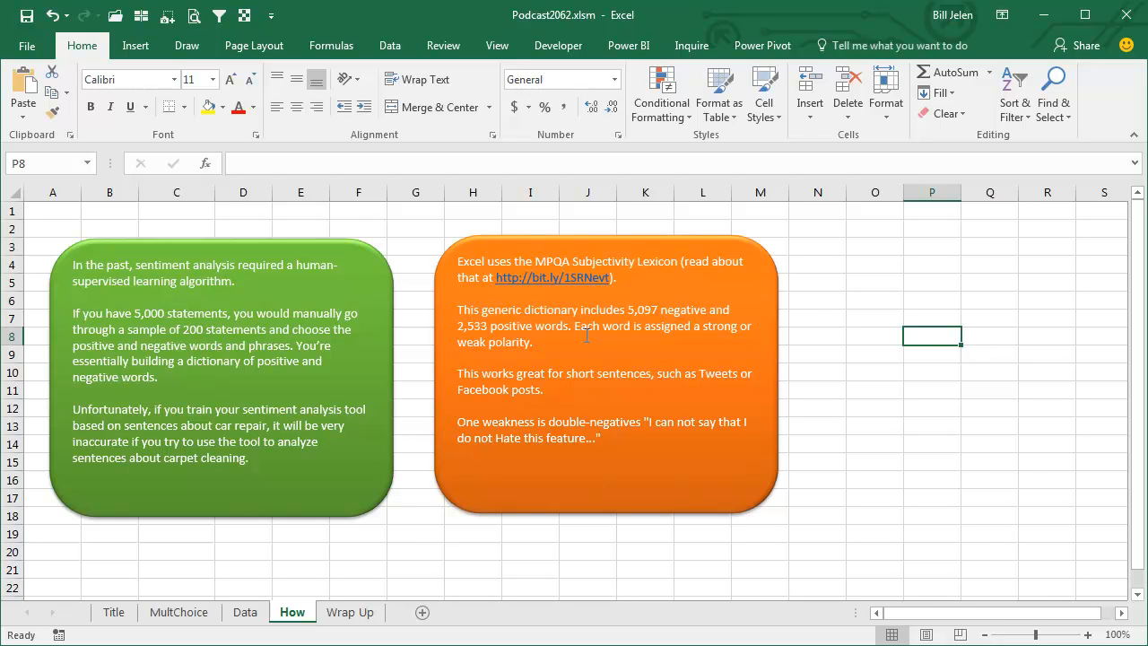
pyautogui.moveTo(618, 350)
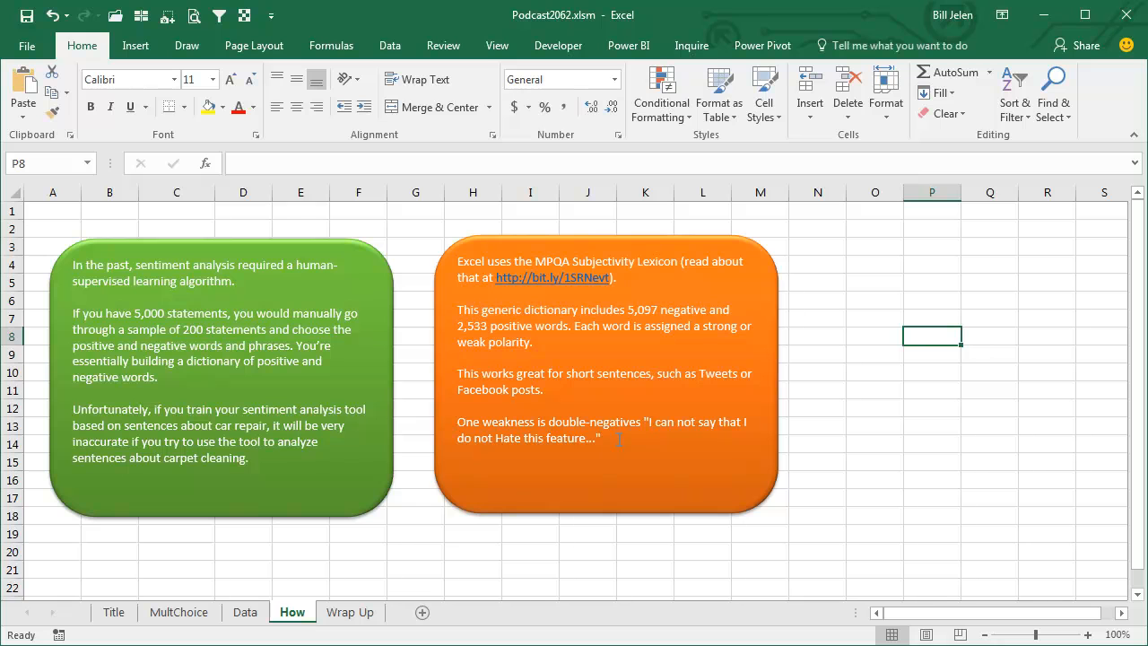
pyautogui.moveTo(569, 464)
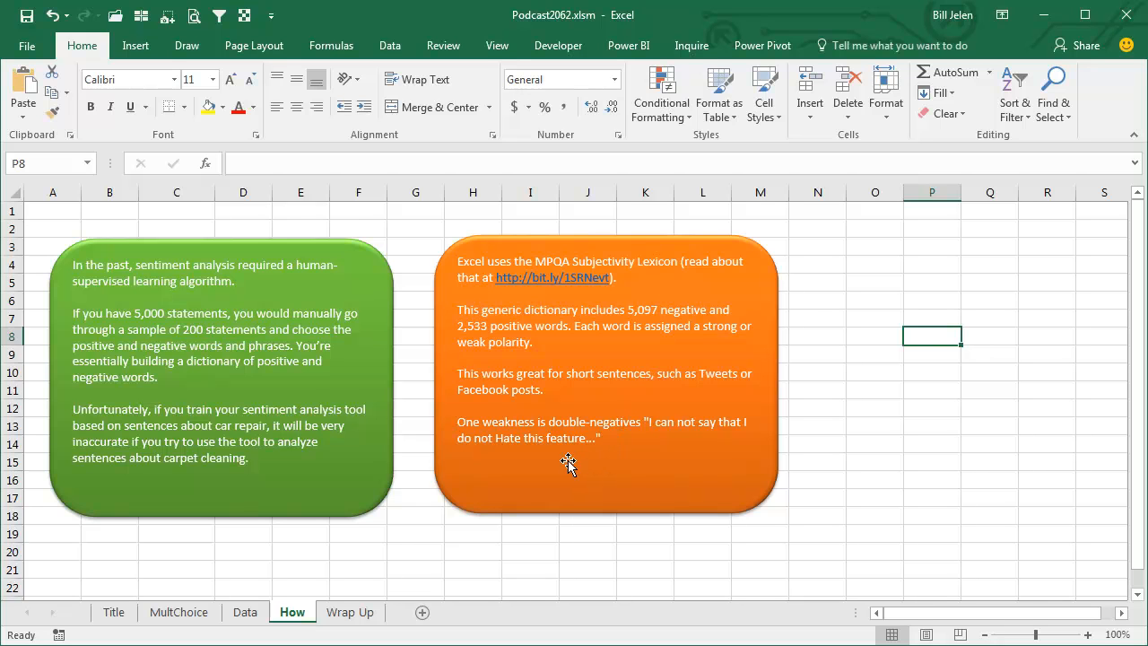
pyautogui.moveTo(621, 402)
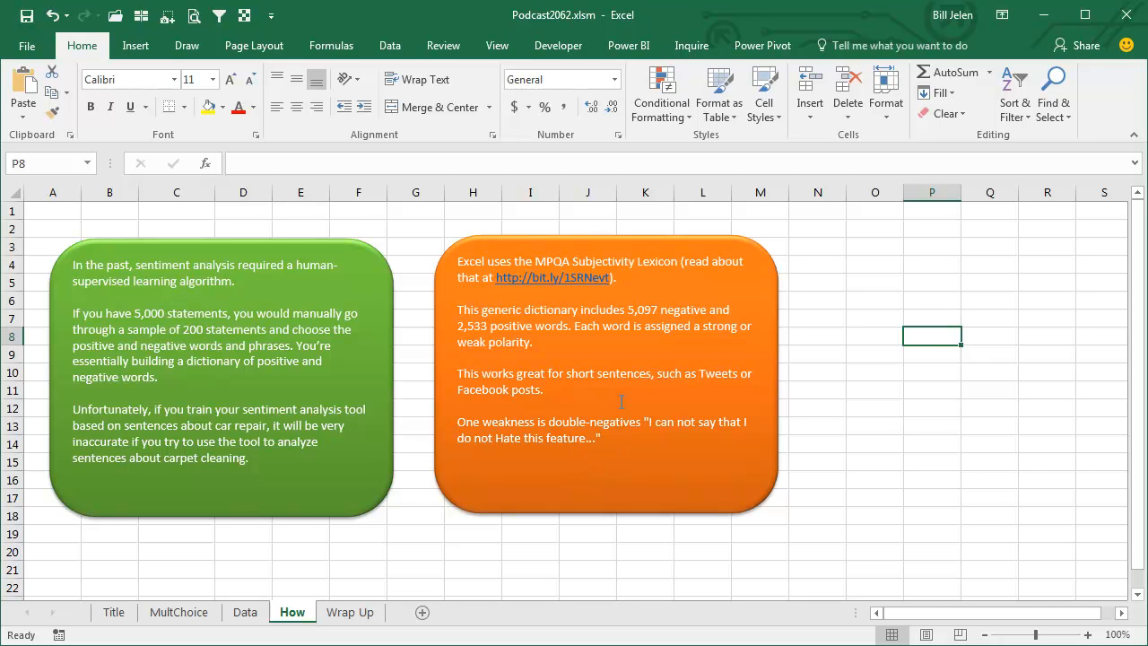
pyautogui.moveTo(655, 435)
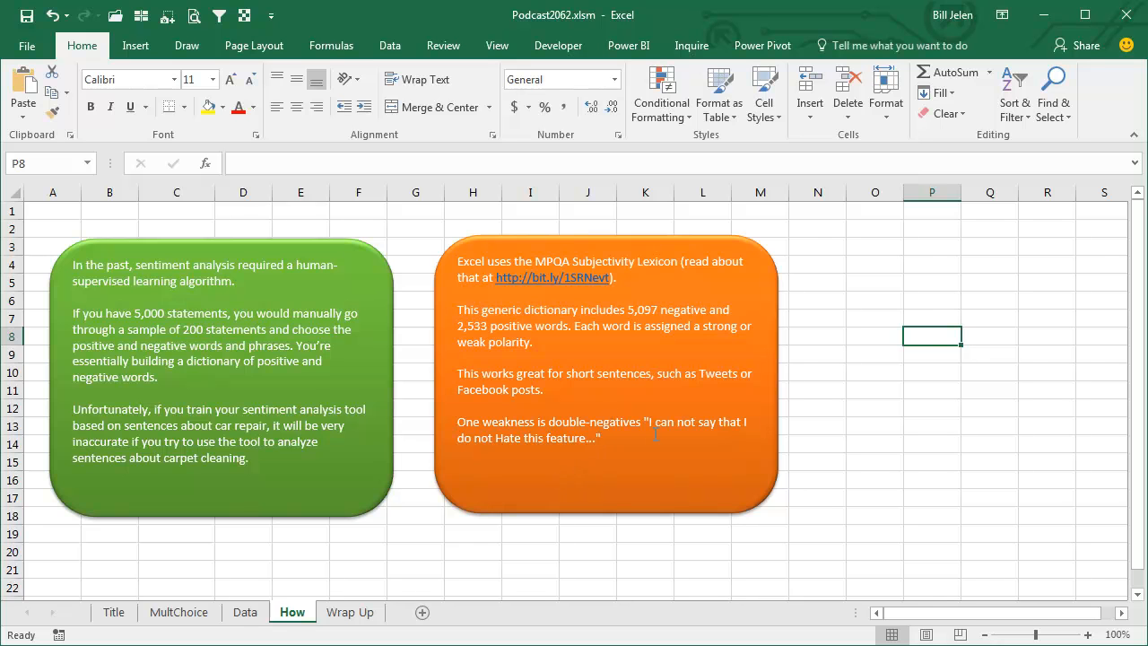
# Return to the Data sheet of free-text survey responses.
pyautogui.click(245, 611)
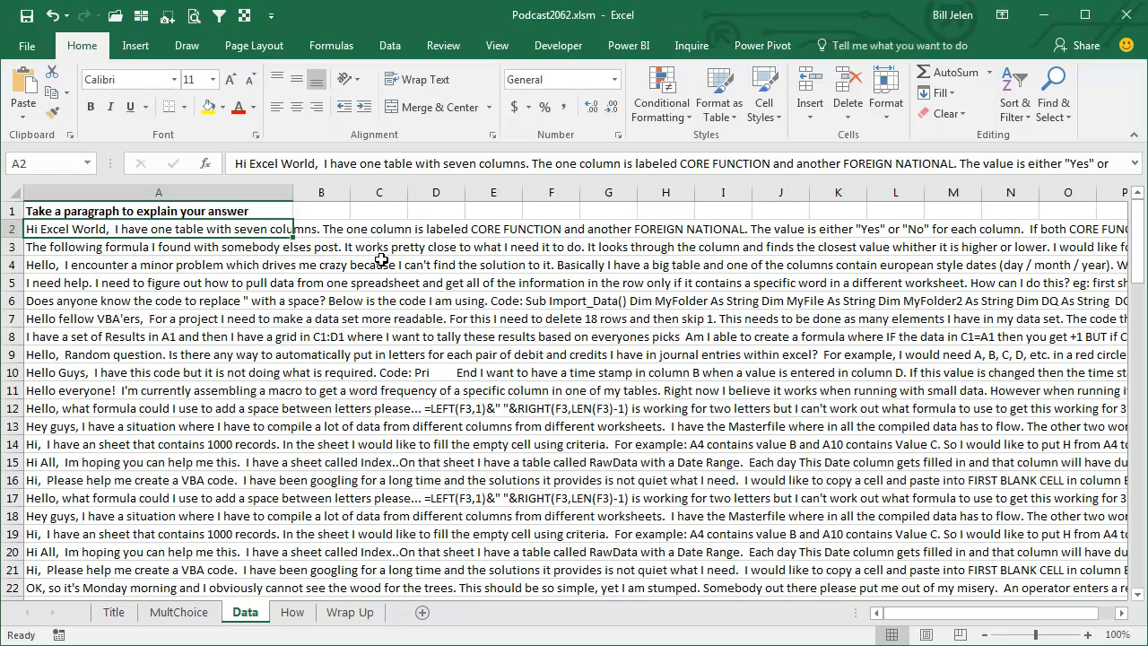
pyautogui.click(135, 45)
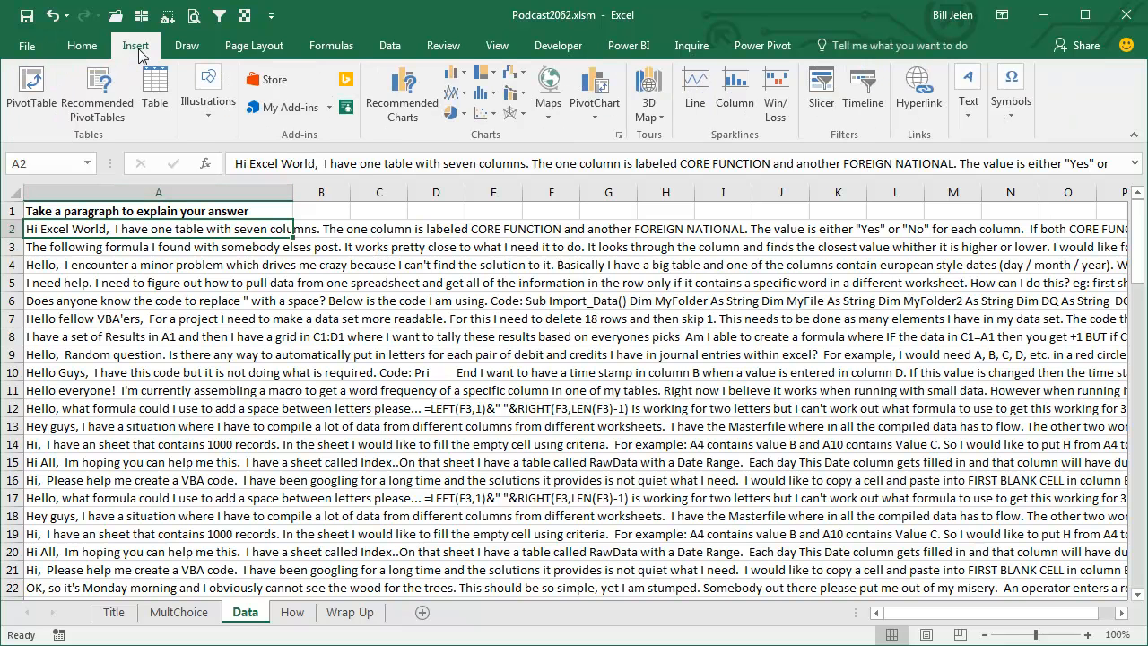
pyautogui.moveTo(269, 79)
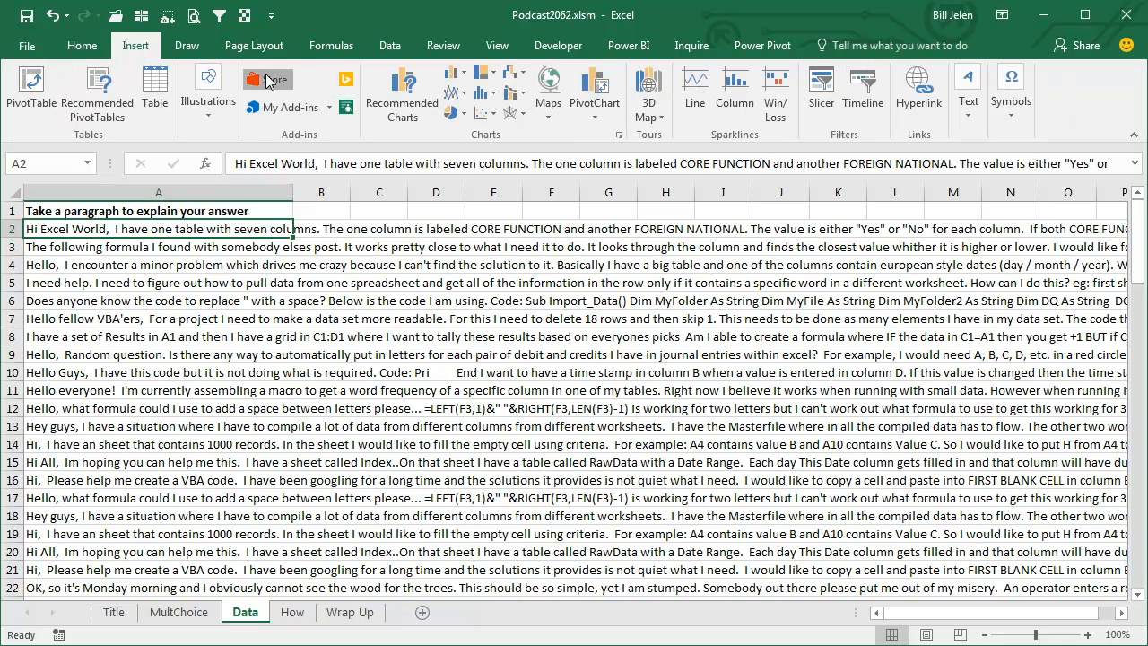
# Search the Office store for 'Azure Machine' and add the Azure Machine Learning add-in.
pyautogui.click(269, 86)
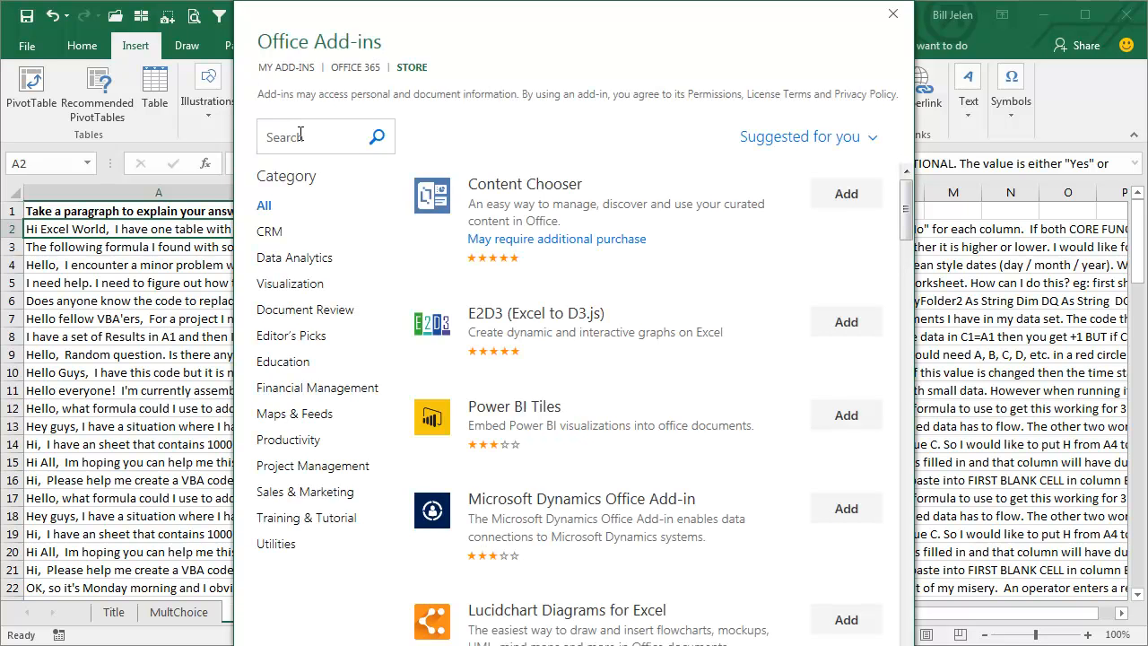
pyautogui.write('Az')
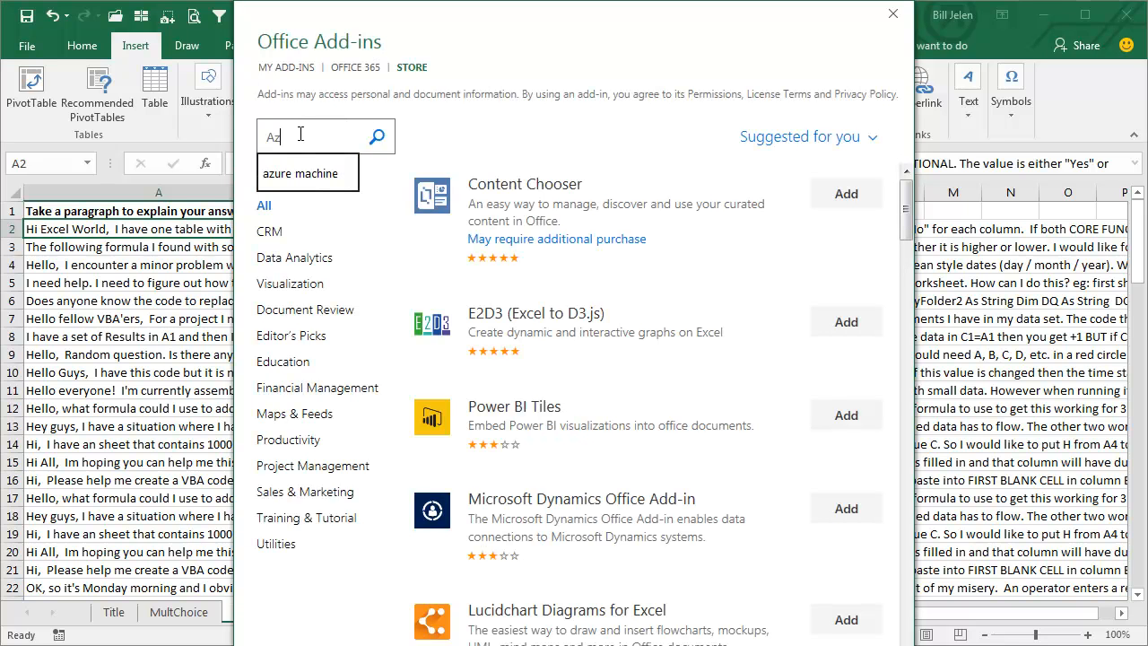
pyautogui.write('zure Machin')
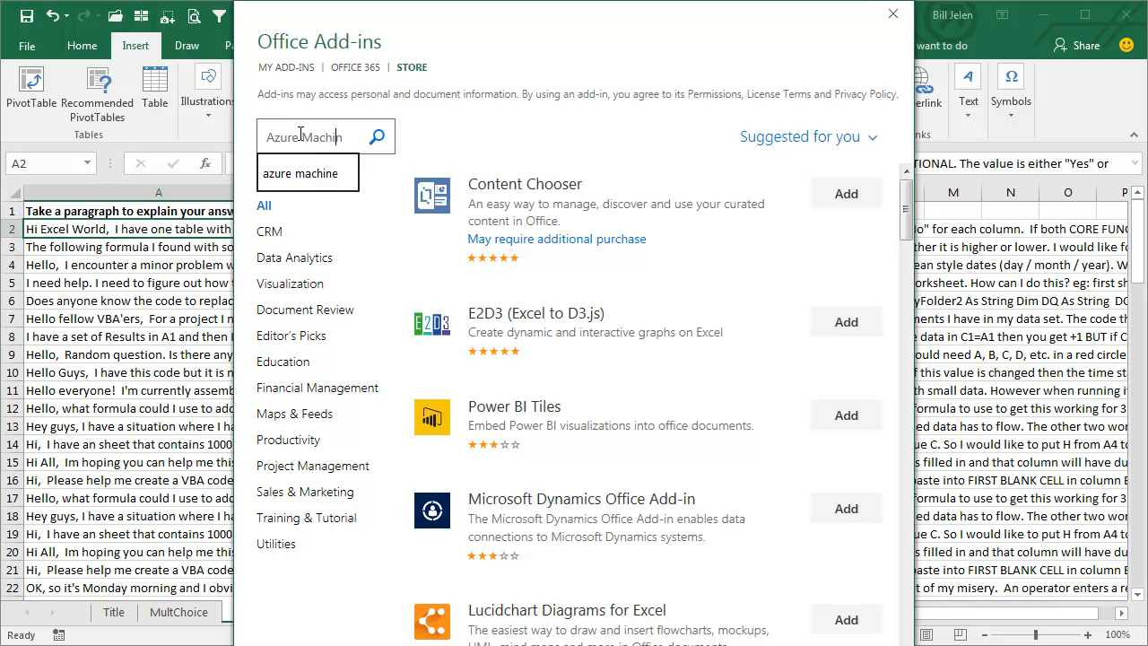
pyautogui.click(376, 136)
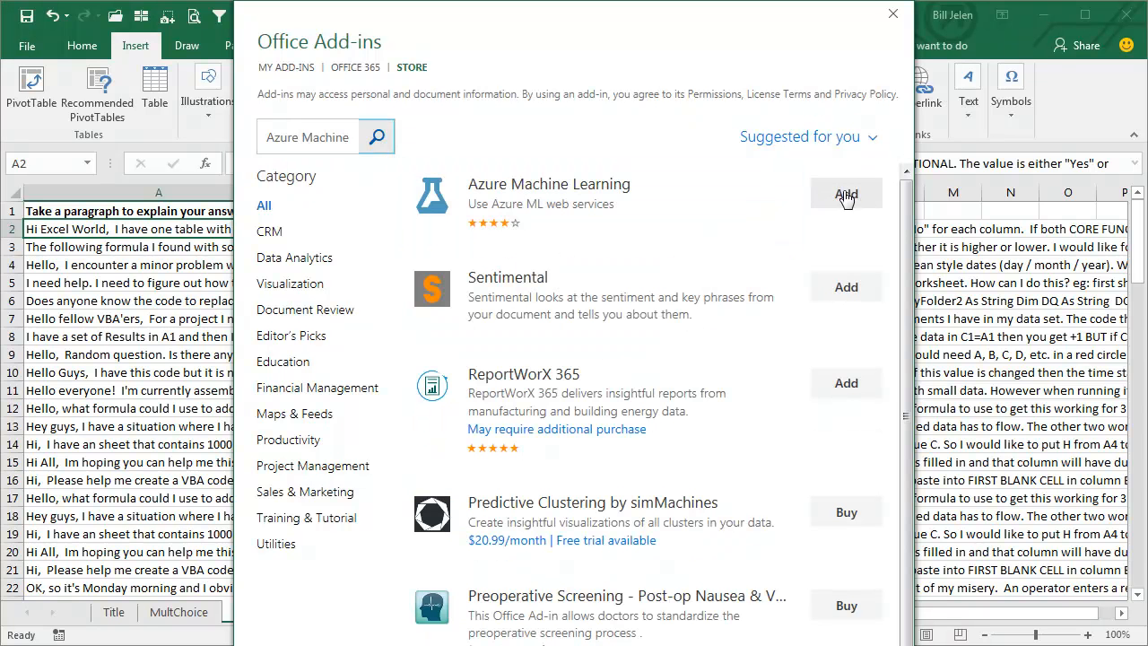
pyautogui.click(846, 194)
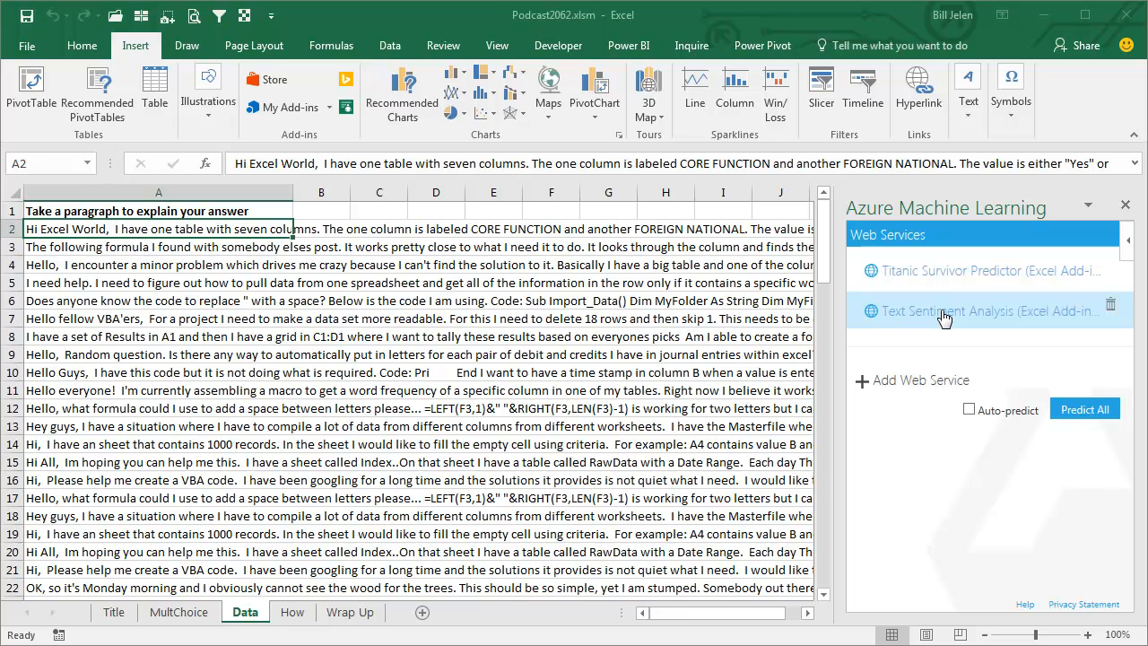
# Open Text Sentiment Analysis with input Data!A1:A100 and output Data!B1.
pyautogui.click(941, 311)
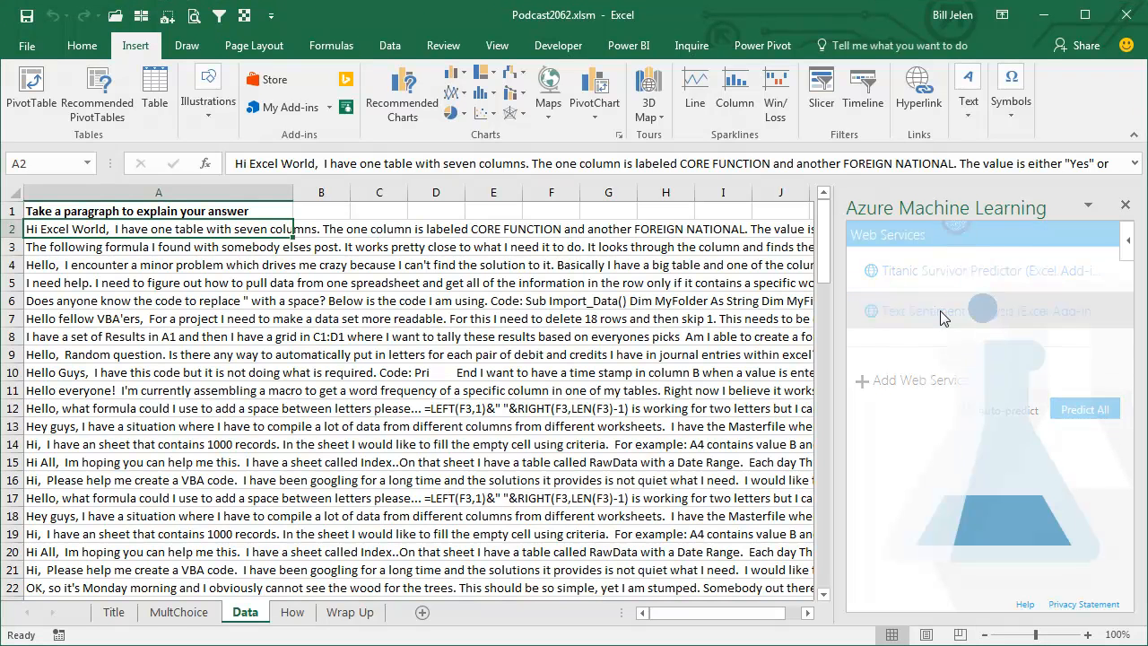
pyautogui.click(968, 309)
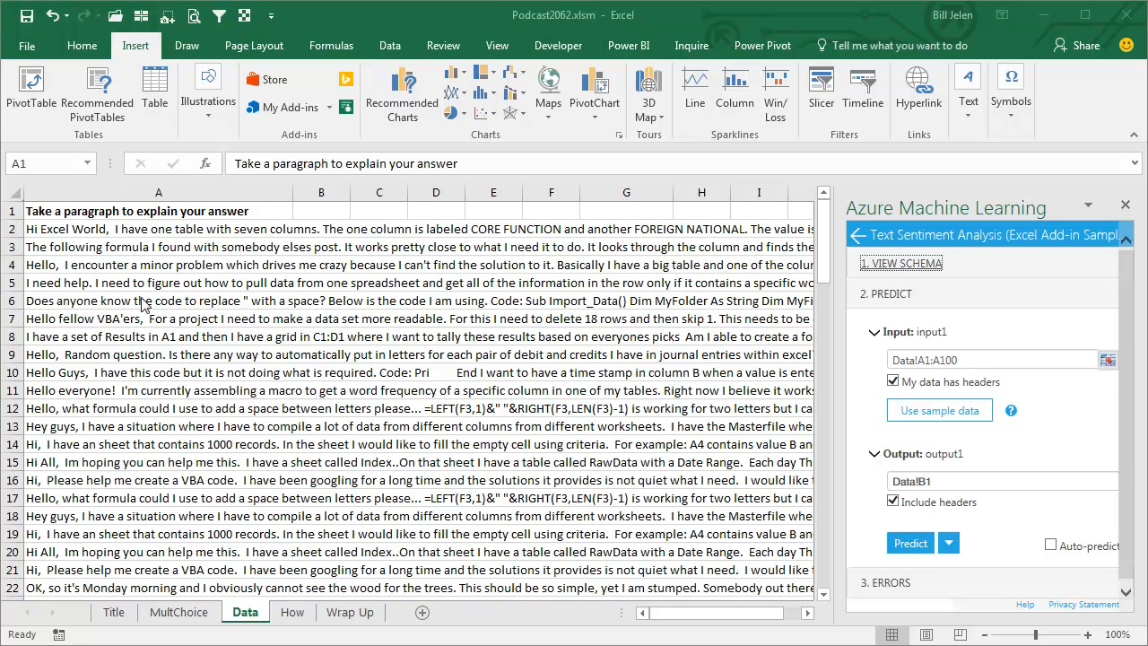
pyautogui.moveTo(206, 215)
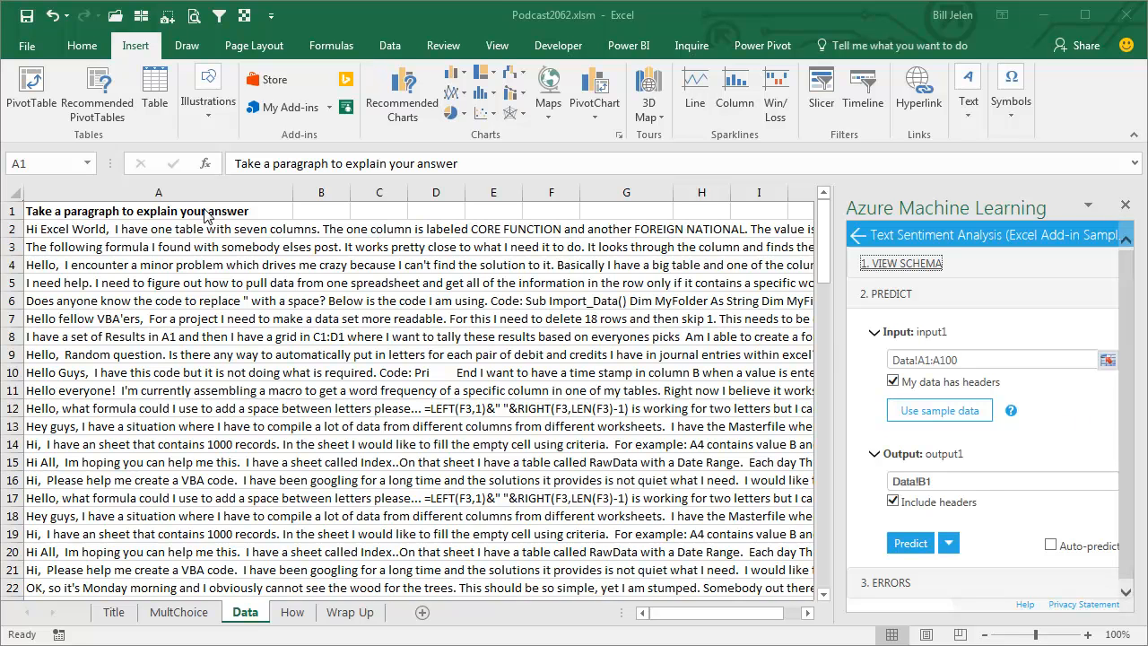
# Check the service's View Schema and set the A1 heading to tweet_text.
pyautogui.click(900, 263)
pyautogui.write('tweet_te')
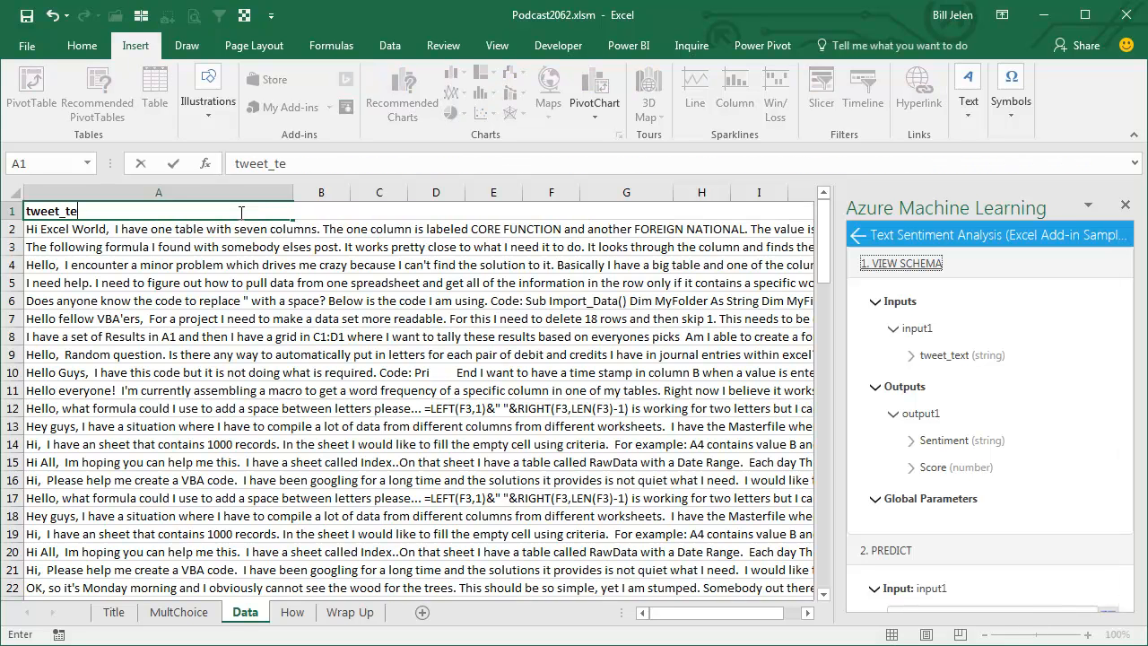
pyautogui.click(159, 229)
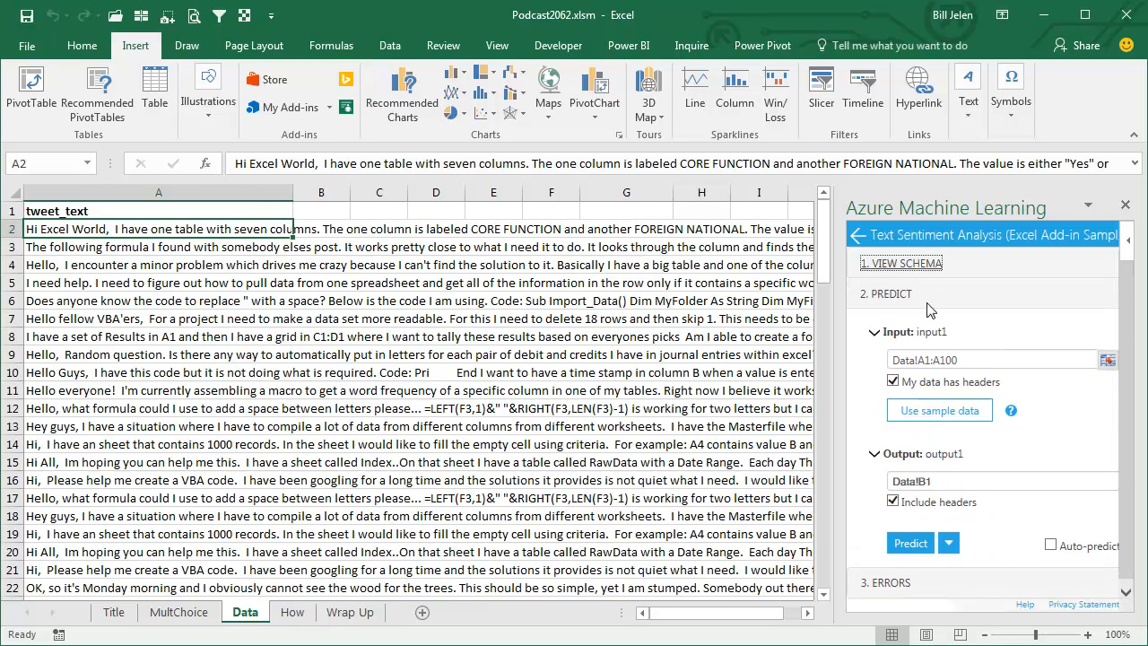
pyautogui.moveTo(934, 397)
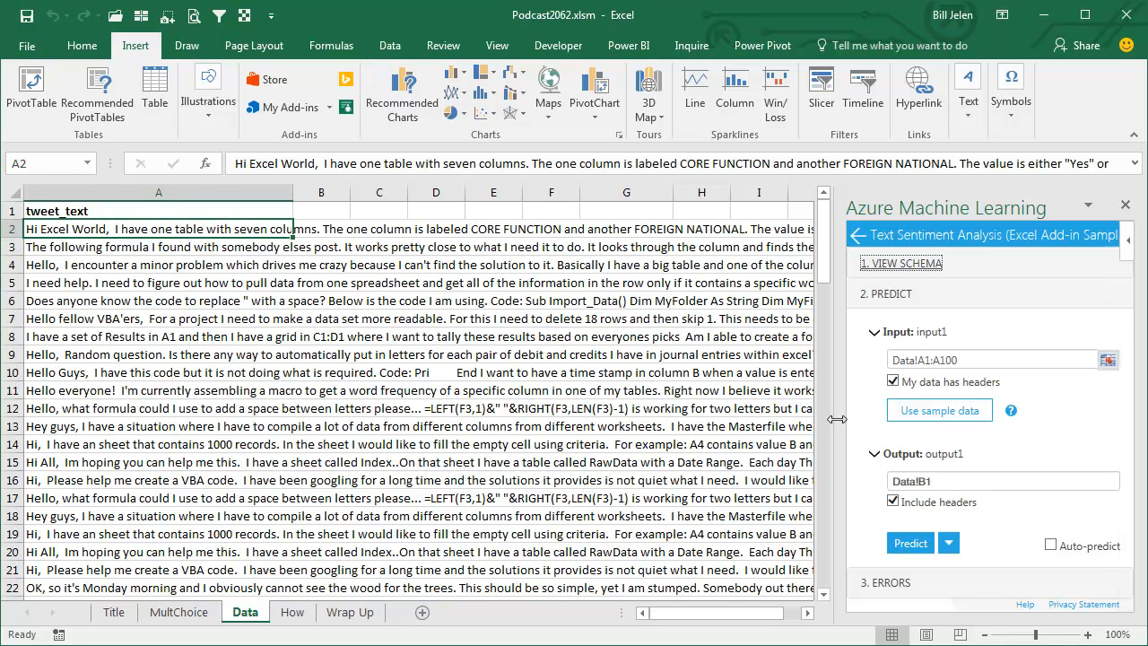
# Run Predict to add Sentiment and Score columns for every response.
pyautogui.click(948, 542)
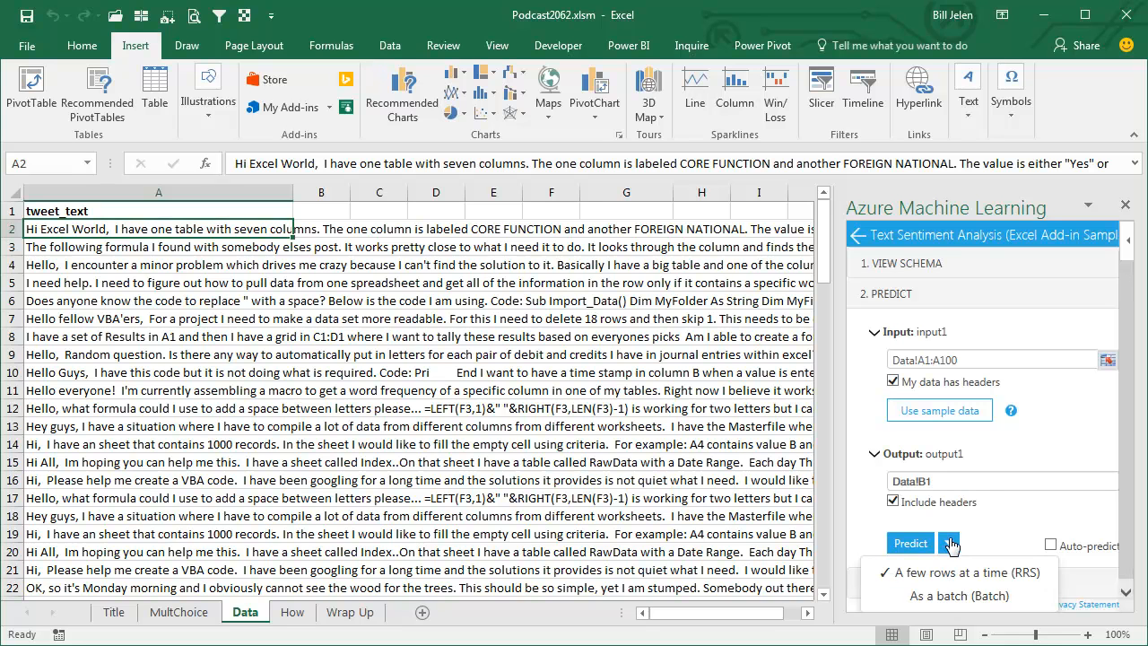
pyautogui.moveTo(950, 596)
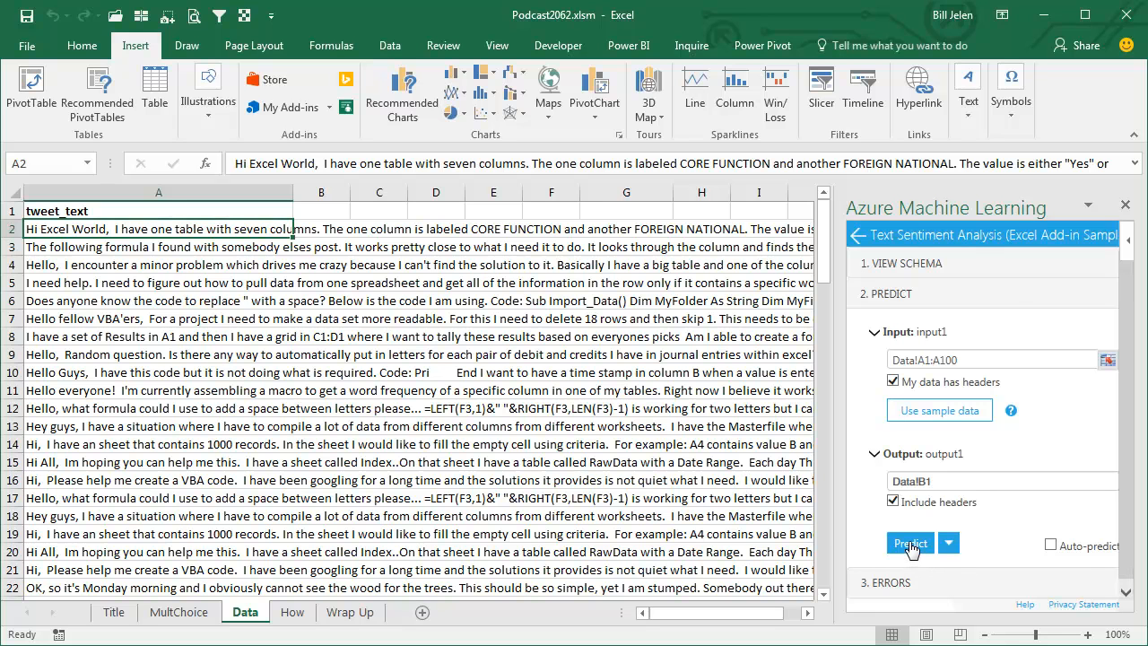
pyautogui.click(909, 542)
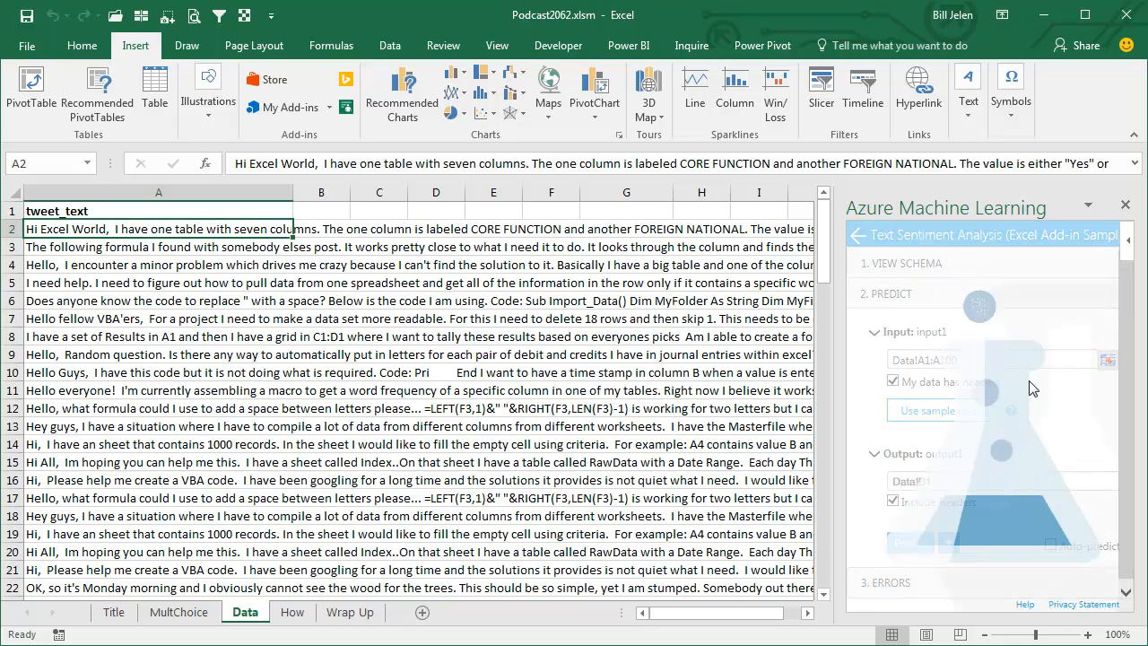
pyautogui.click(909, 543)
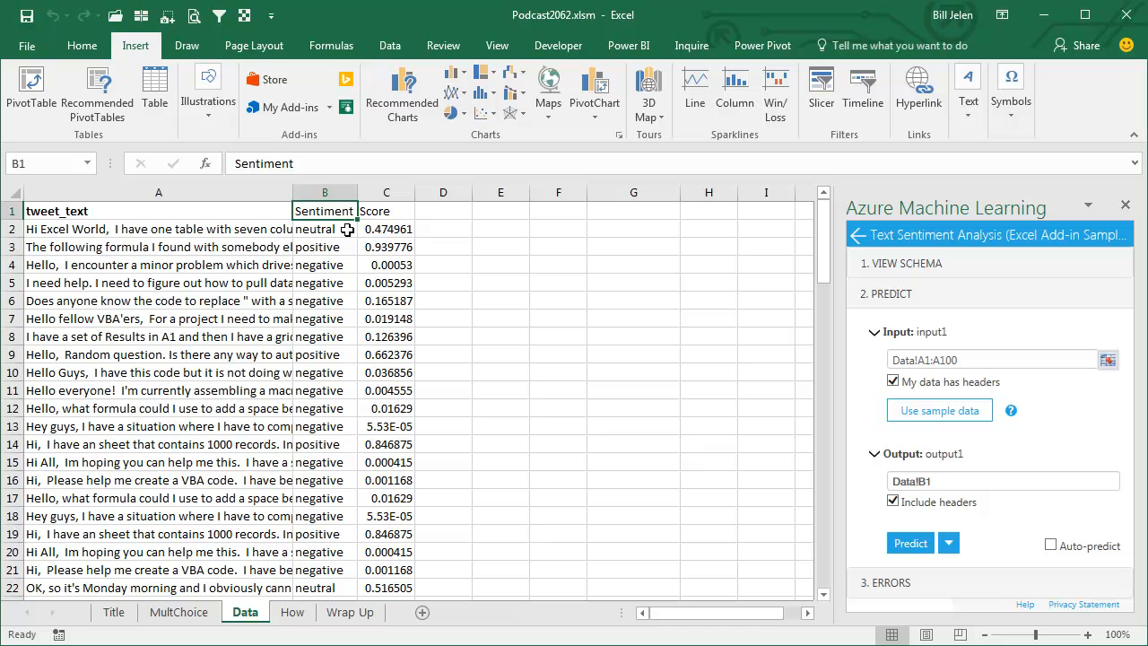
pyautogui.moveTo(344, 230)
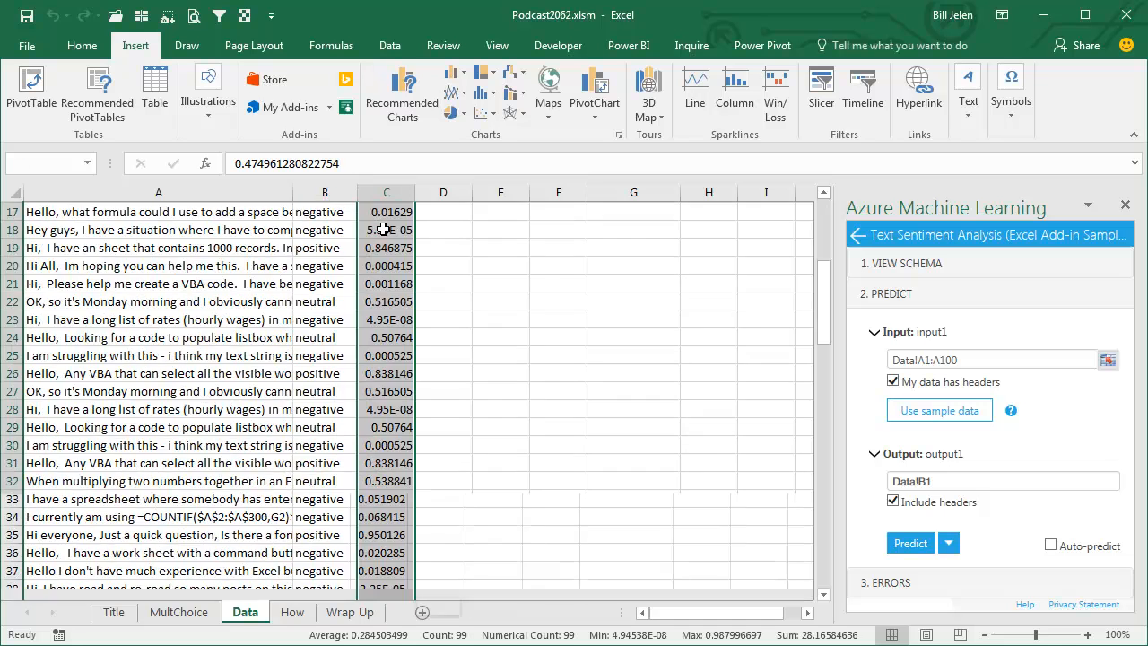
# Format the Score column as percentages with three decimals, then review a scored response.
pyautogui.click(82, 44)
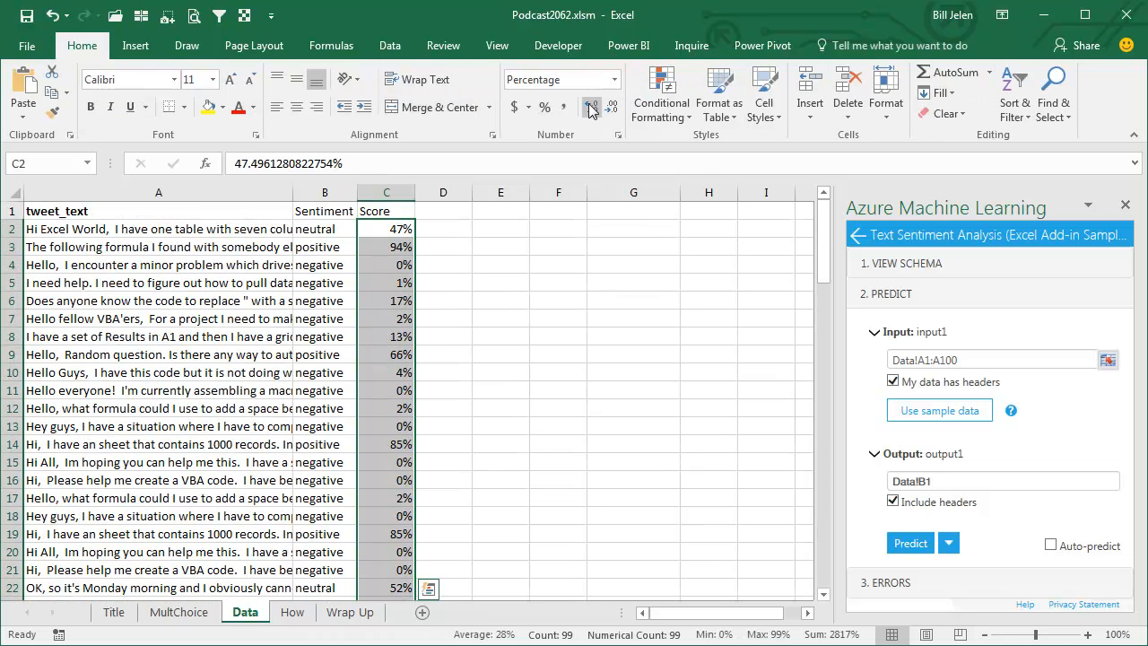
pyautogui.click(591, 107)
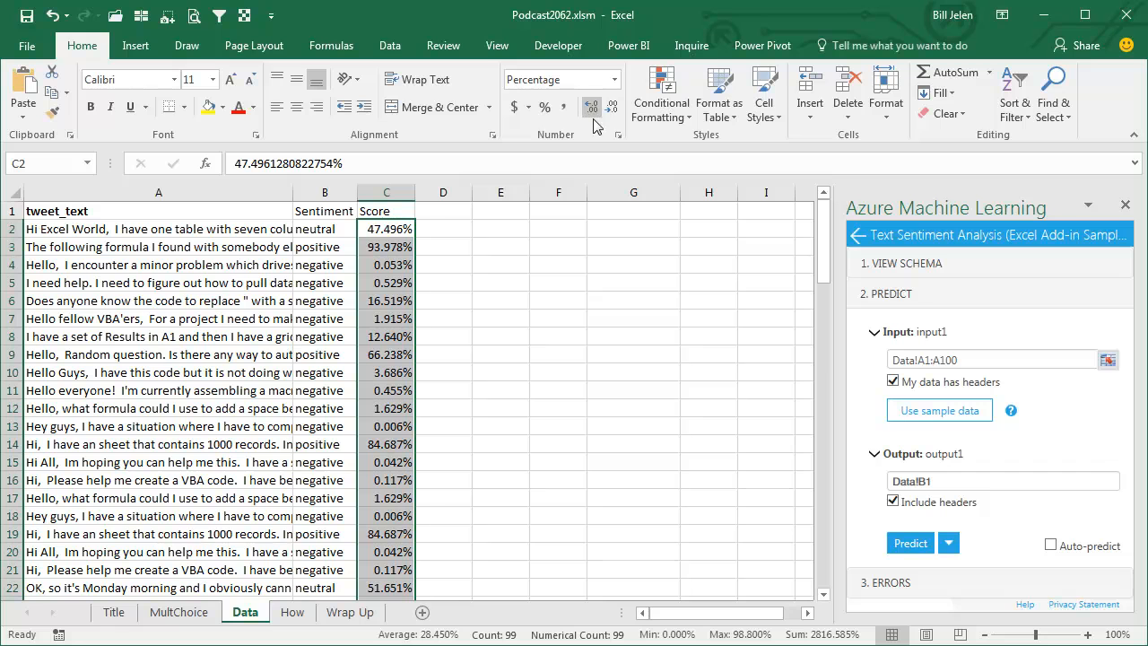
pyautogui.moveTo(403, 226)
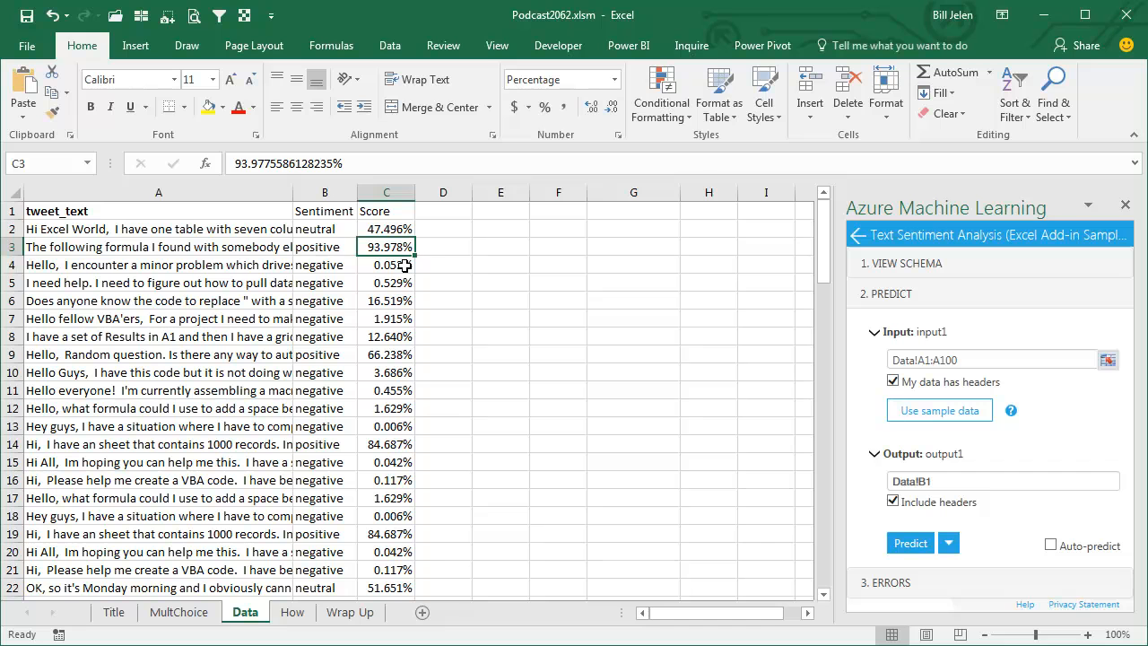
pyautogui.click(158, 265)
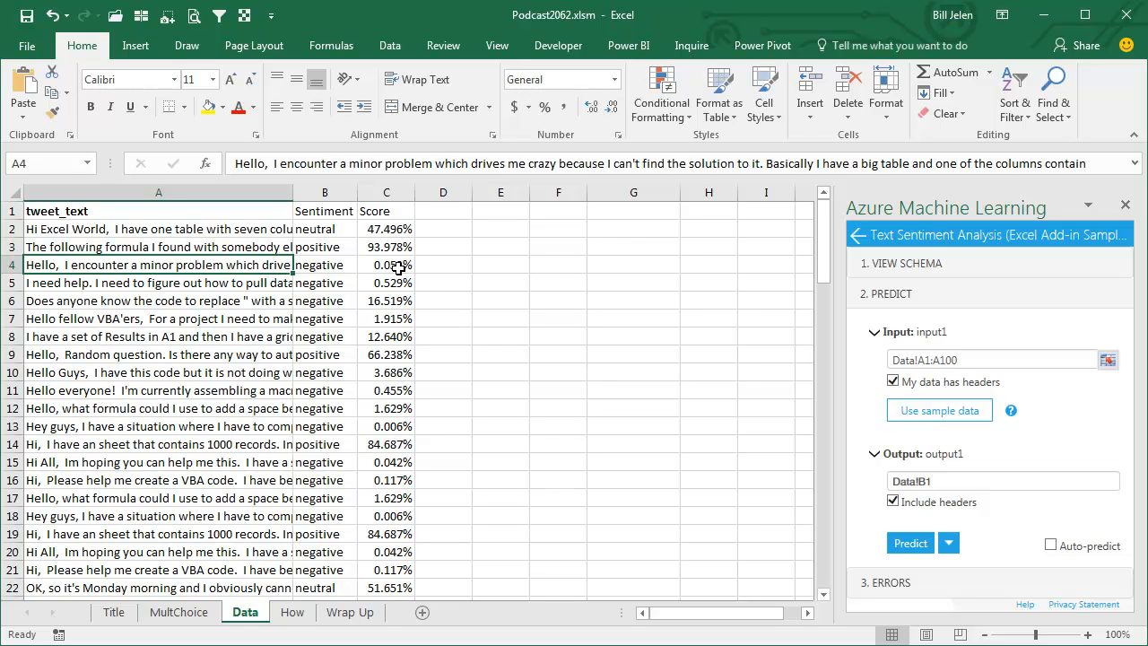
pyautogui.click(385, 228)
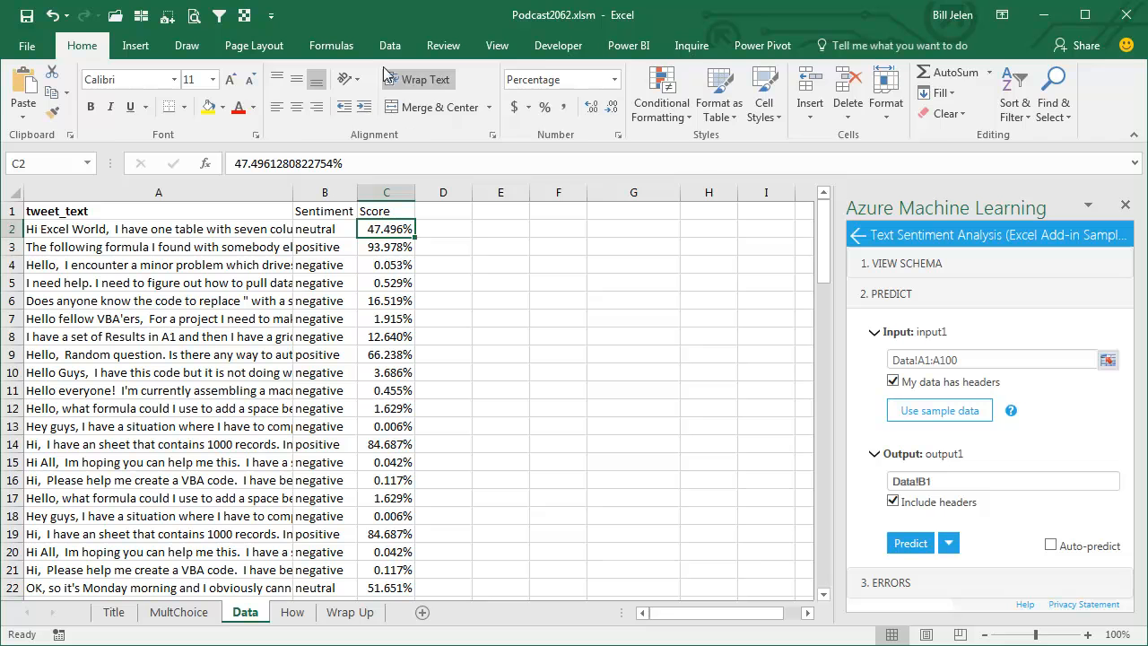
pyautogui.click(389, 45)
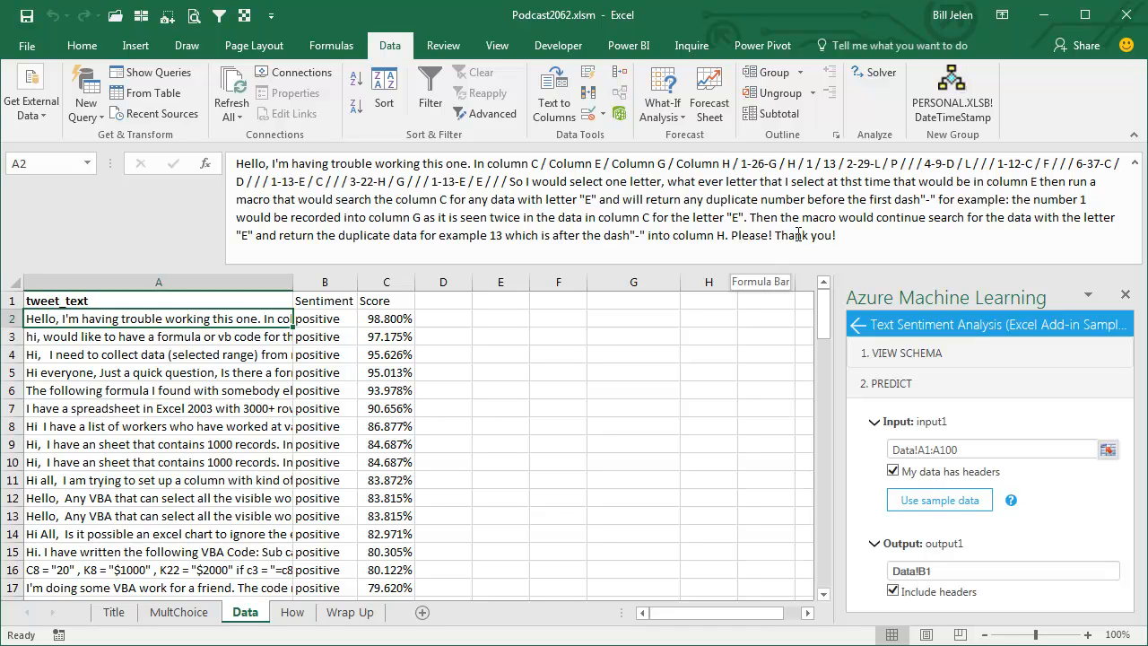
pyautogui.moveTo(798, 235)
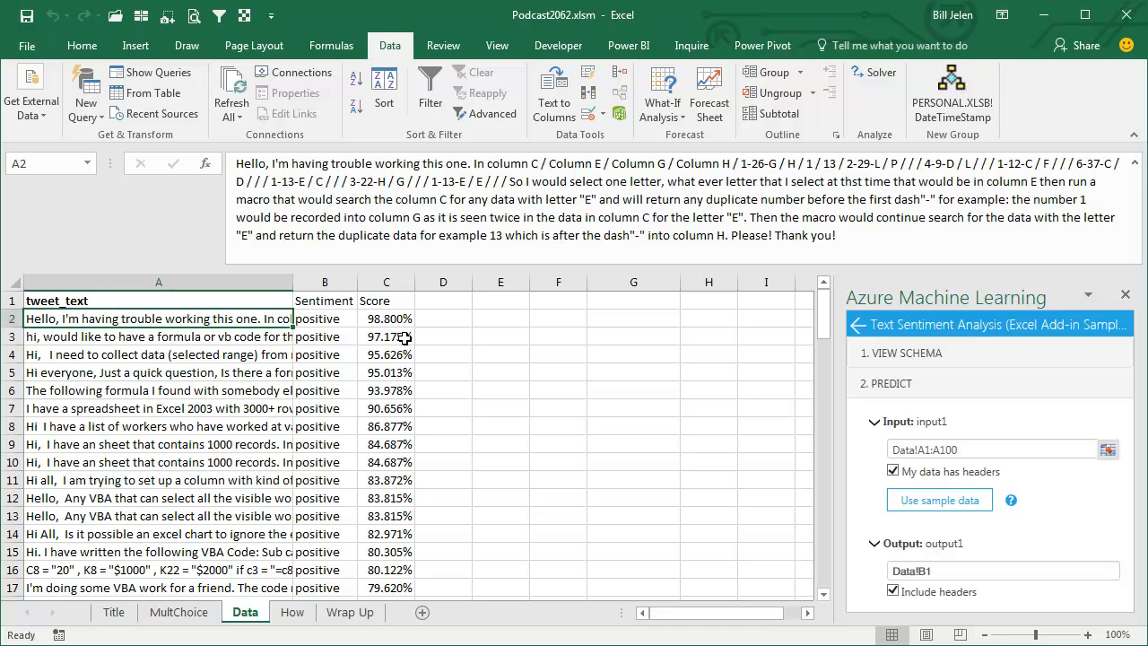
pyautogui.moveTo(331, 392)
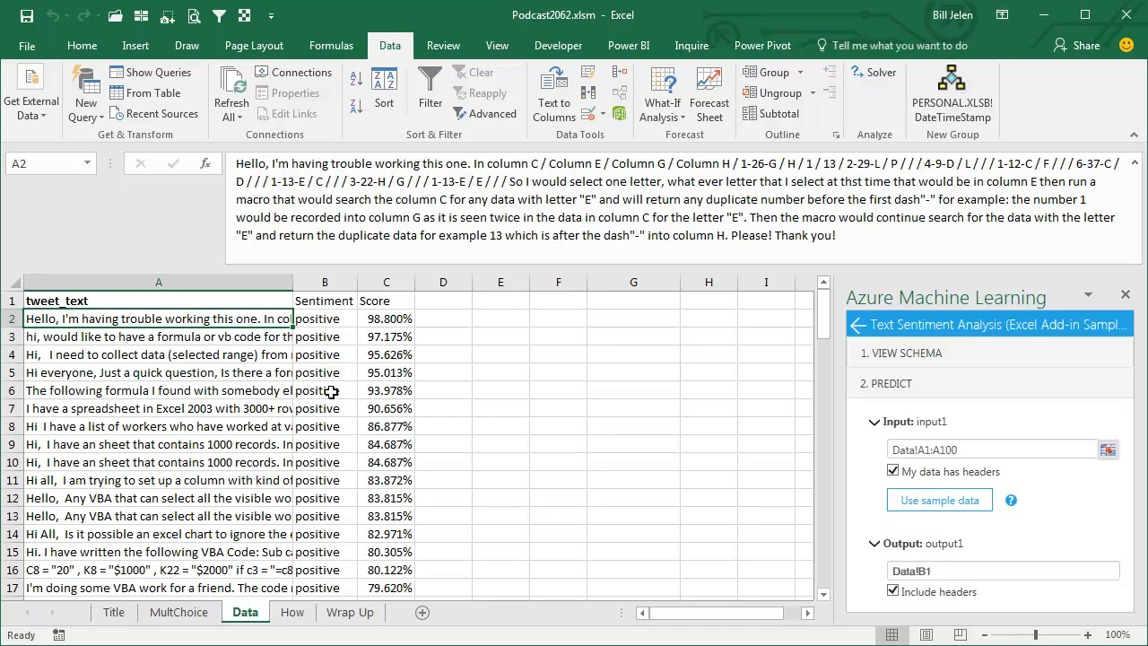
pyautogui.moveTo(246, 334)
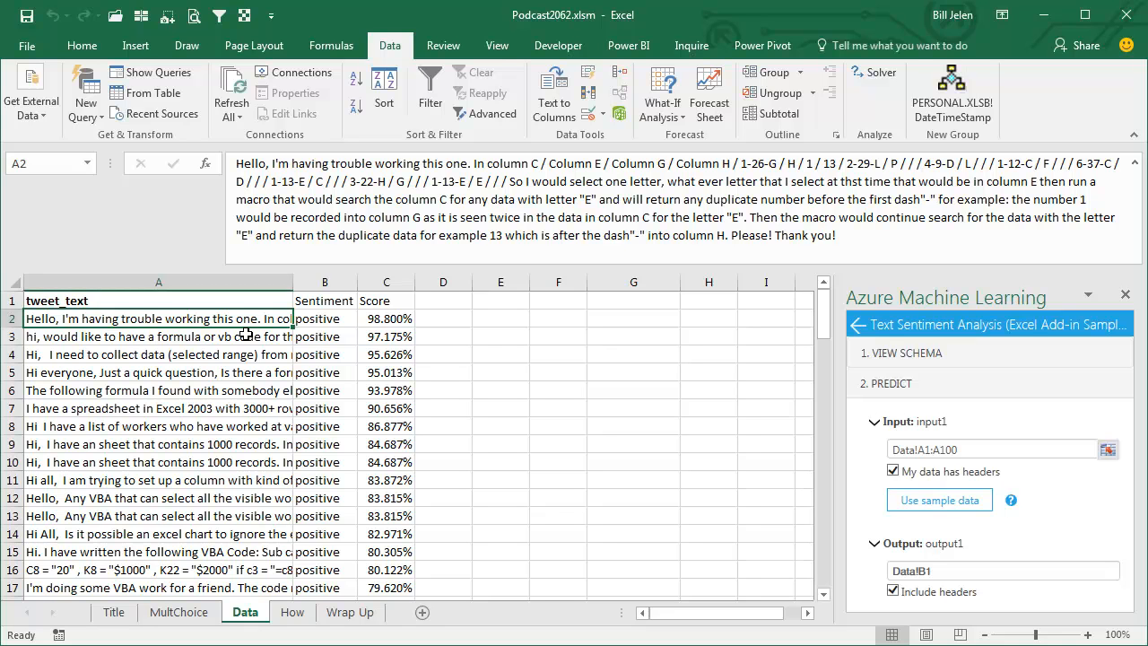
pyautogui.click(557, 280)
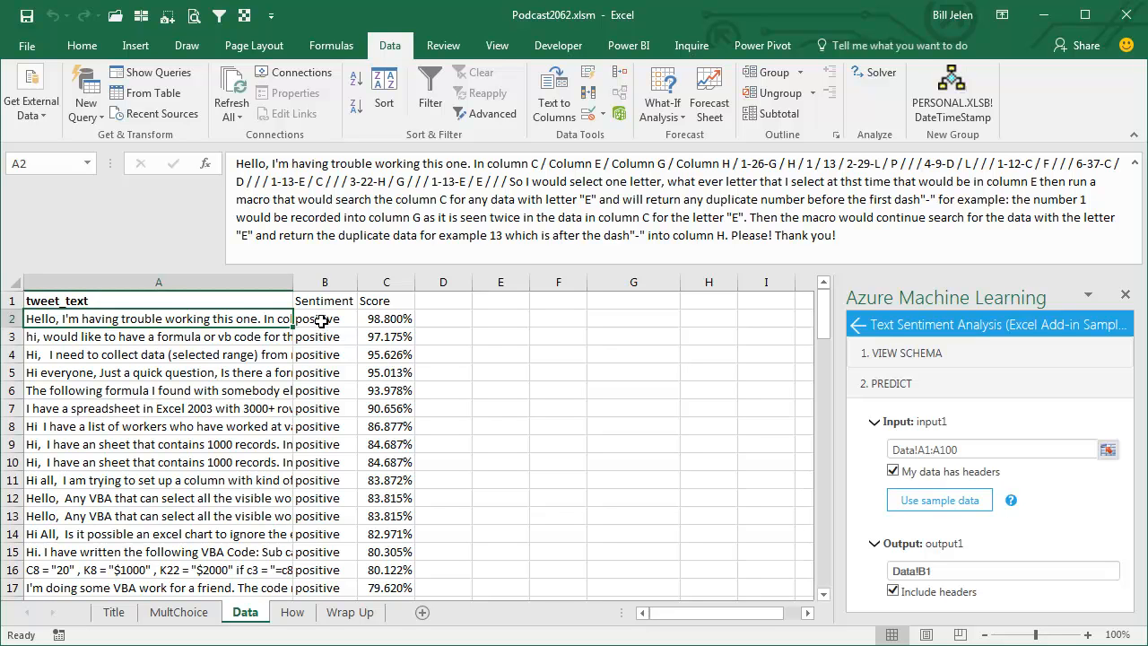
pyautogui.click(324, 318)
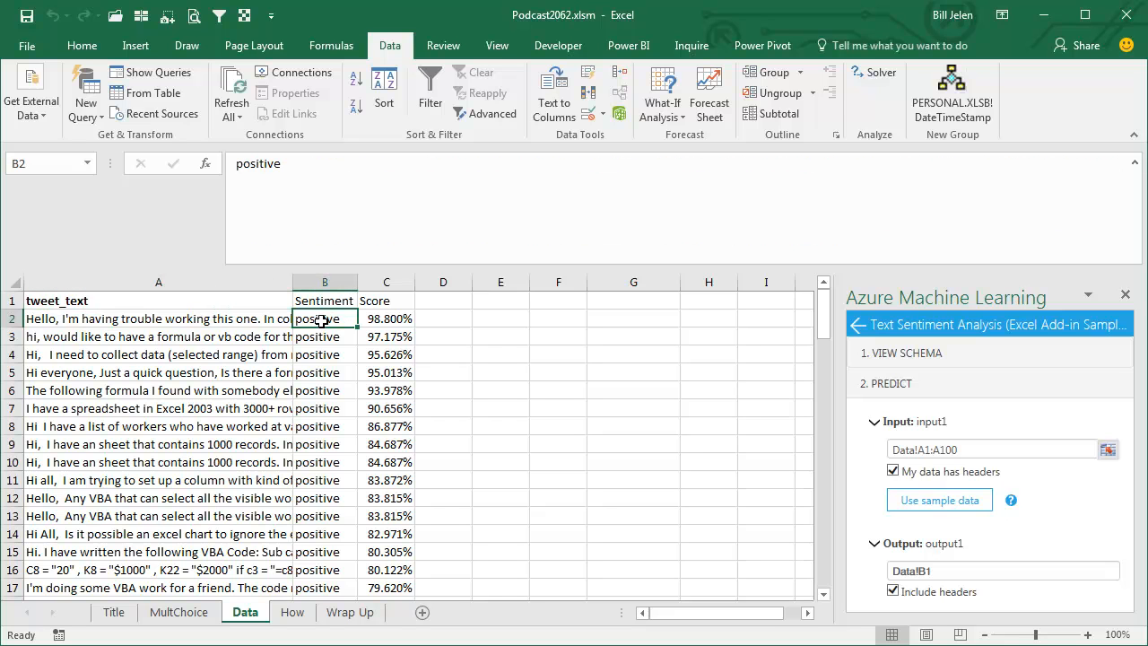
# Insert a PivotTable from the scored survey data at cell E2 on the Data sheet.
pyautogui.click(135, 45)
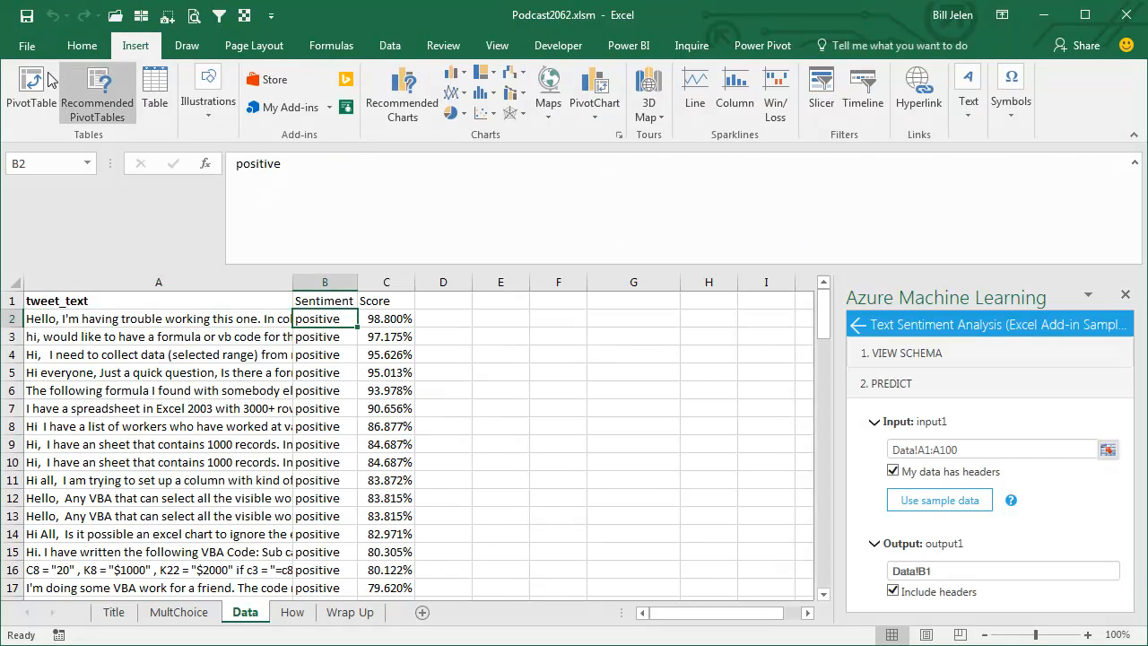
pyautogui.click(31, 90)
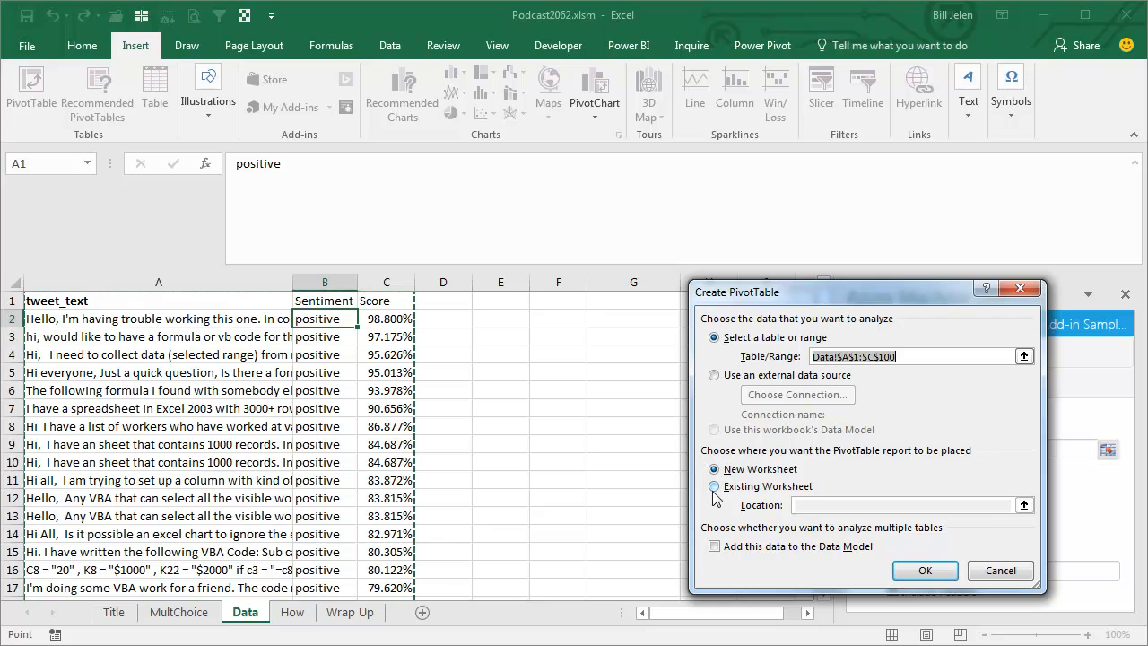
pyautogui.click(714, 468)
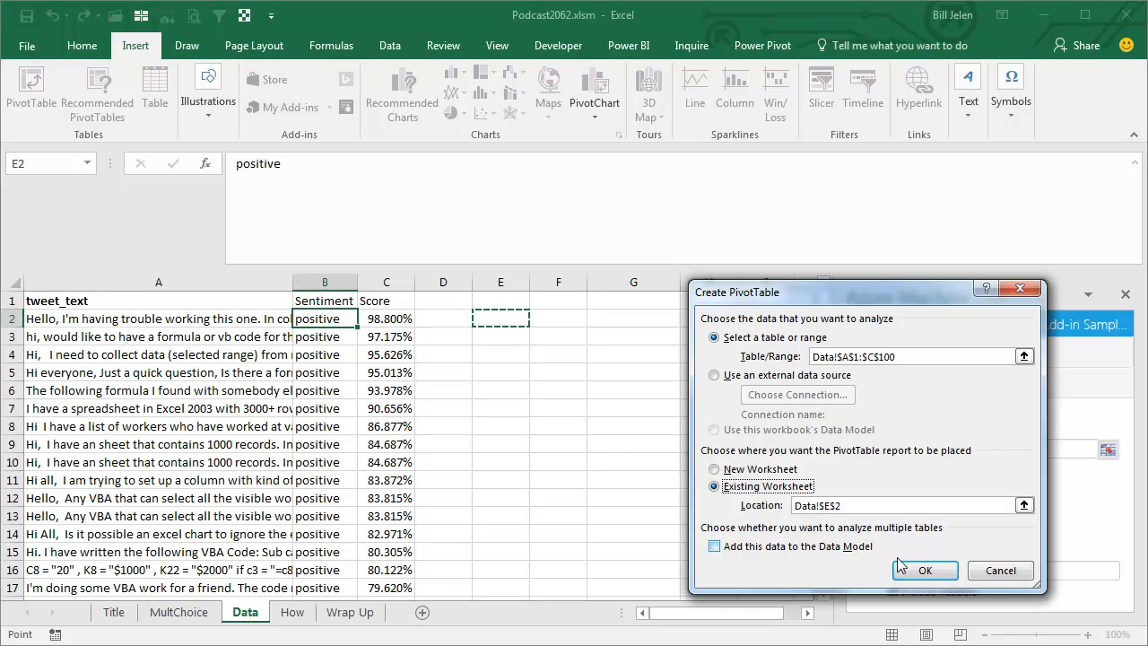
pyautogui.click(925, 570)
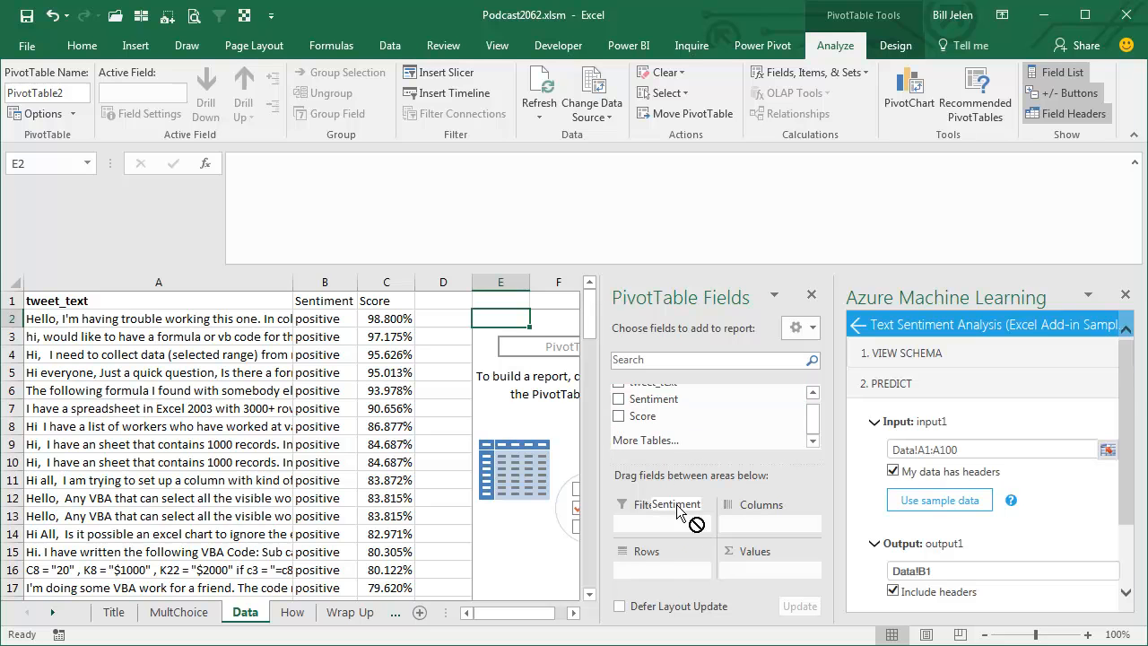
# Put Sentiment in Rows and Score as an Average in the PivotTable values.
pyautogui.click(618, 399)
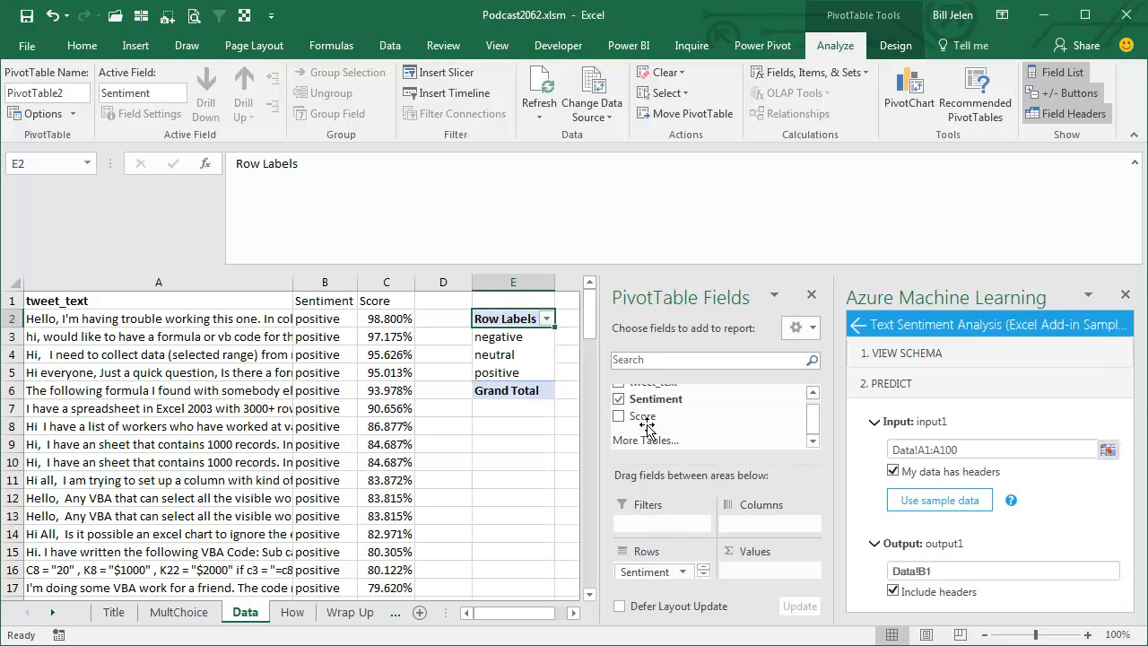
pyautogui.click(619, 415)
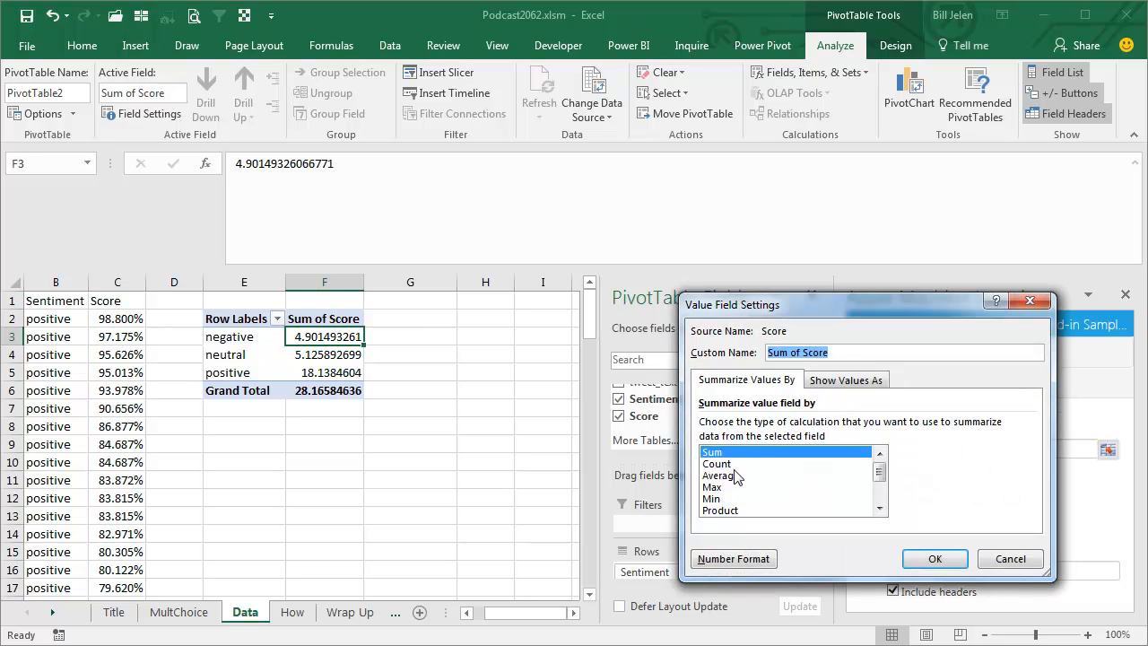
pyautogui.click(934, 557)
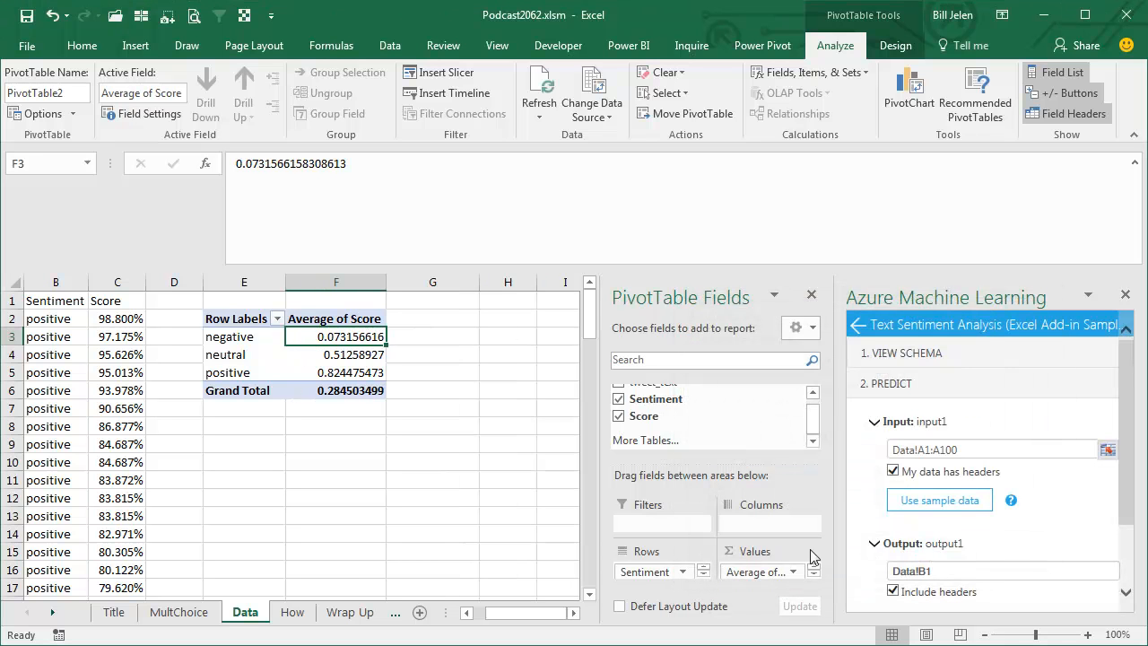
pyautogui.moveTo(357, 360)
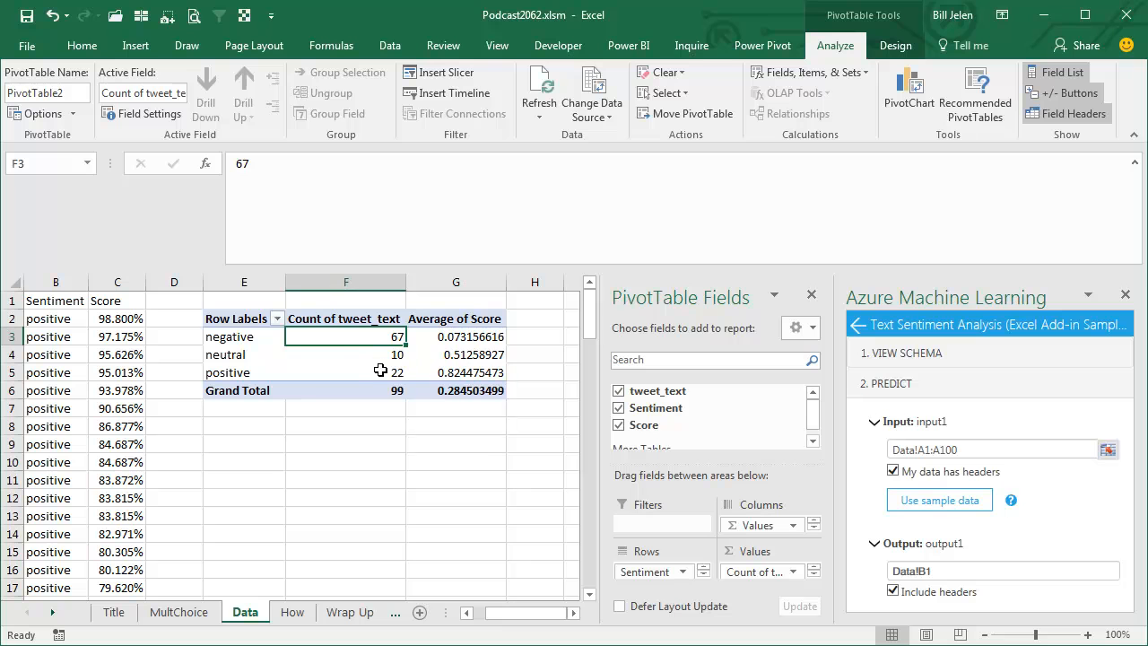
pyautogui.moveTo(468, 390)
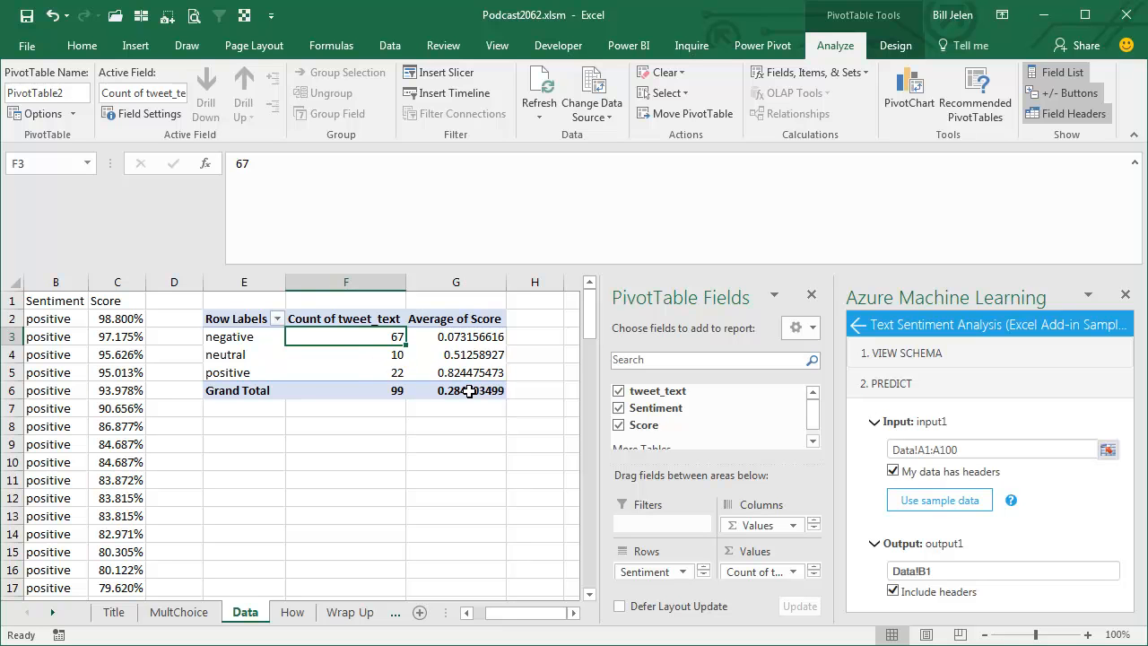
pyautogui.moveTo(466, 336)
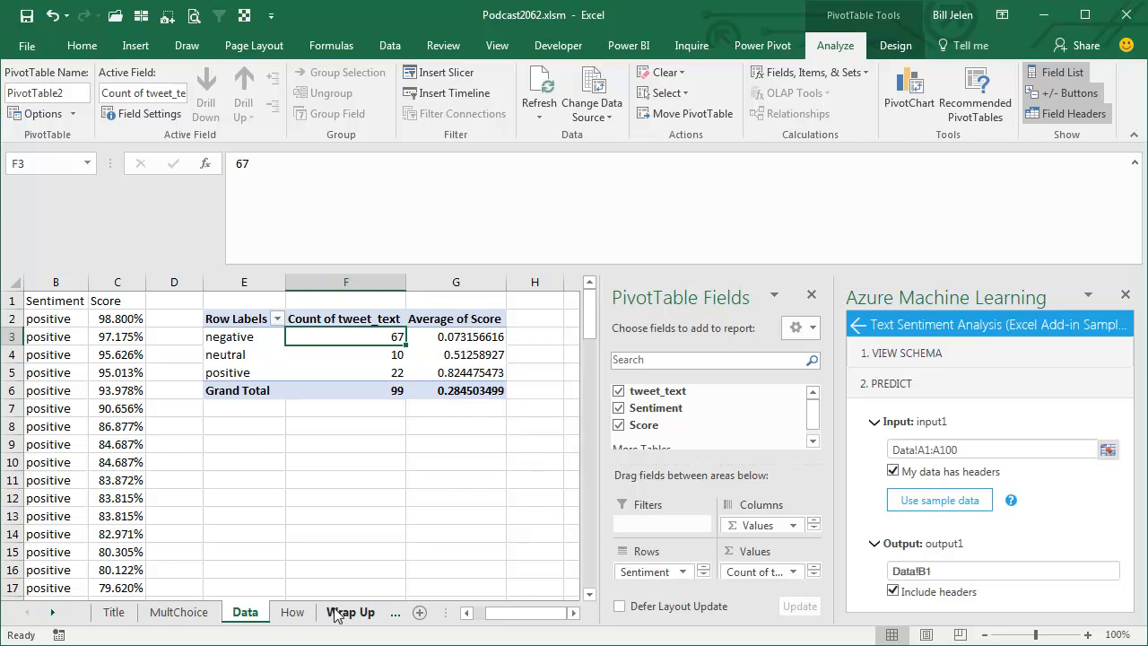
# Go to the Wrap Up worksheet listing the episode's topics.
pyautogui.click(350, 611)
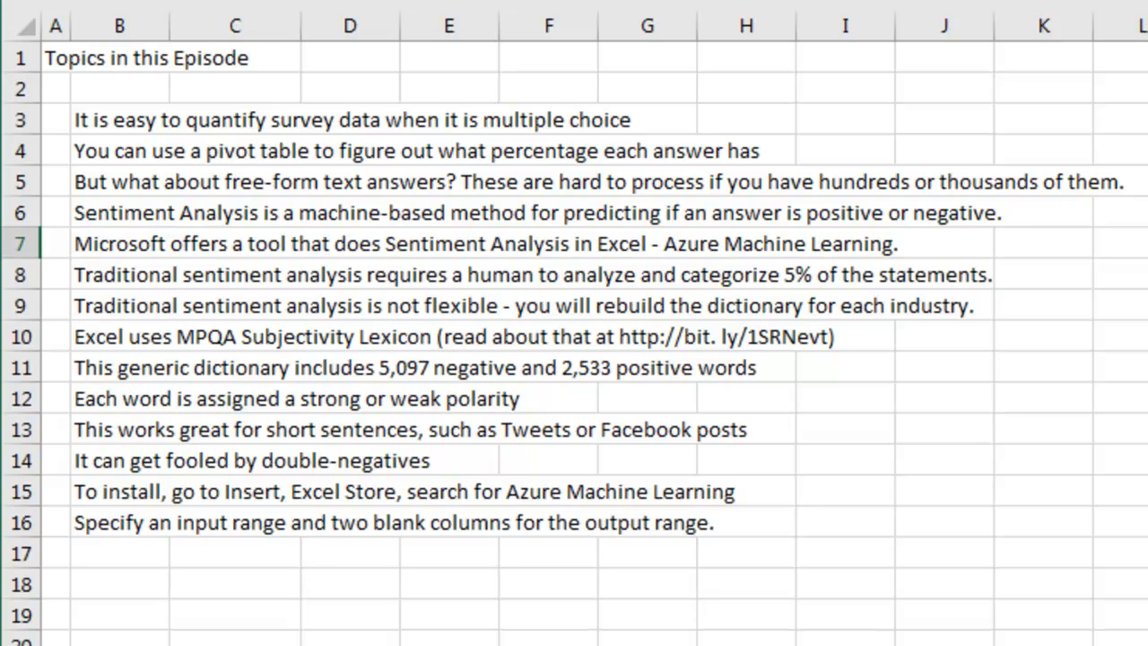
pyautogui.moveTo(1131, 454)
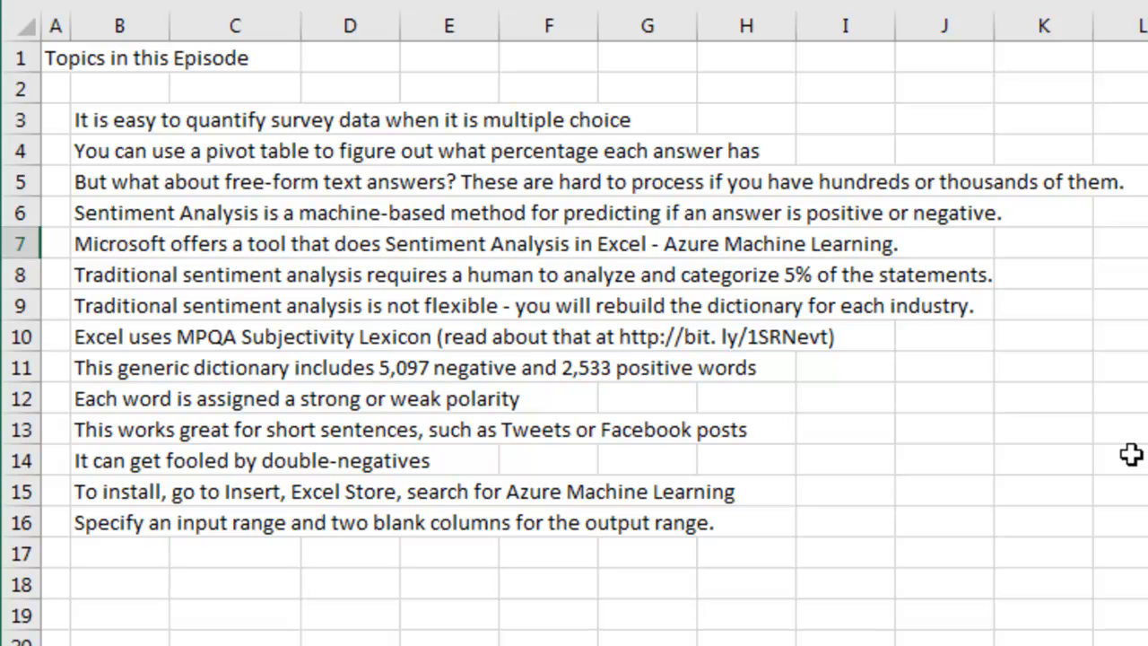
pyautogui.moveTo(417, 350)
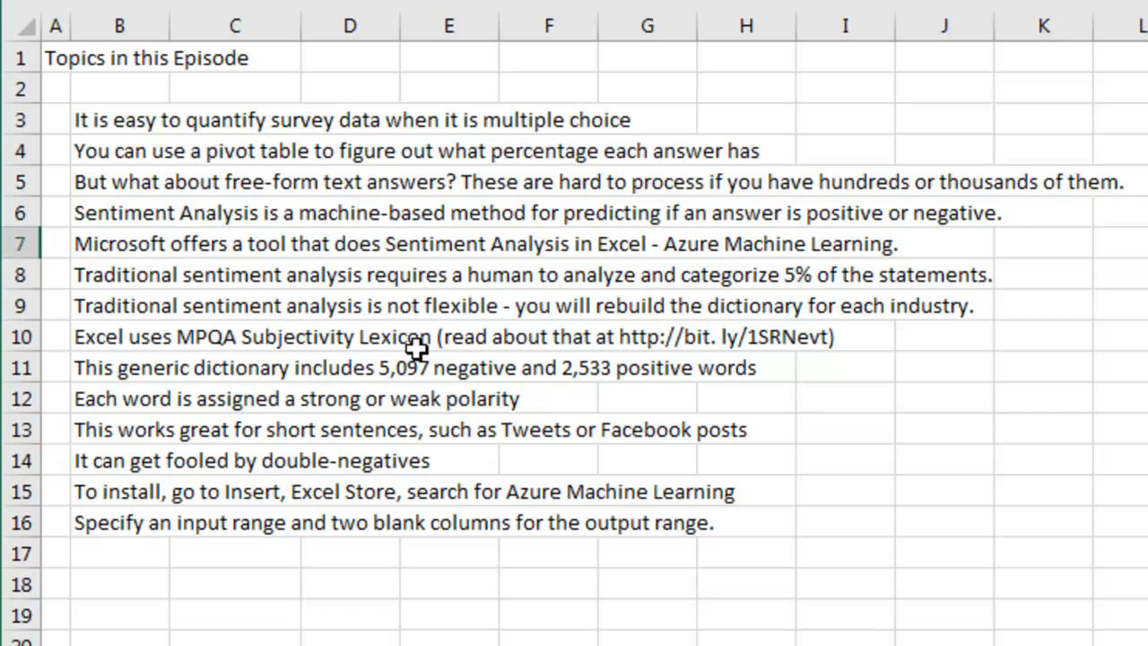
pyautogui.moveTo(816, 372)
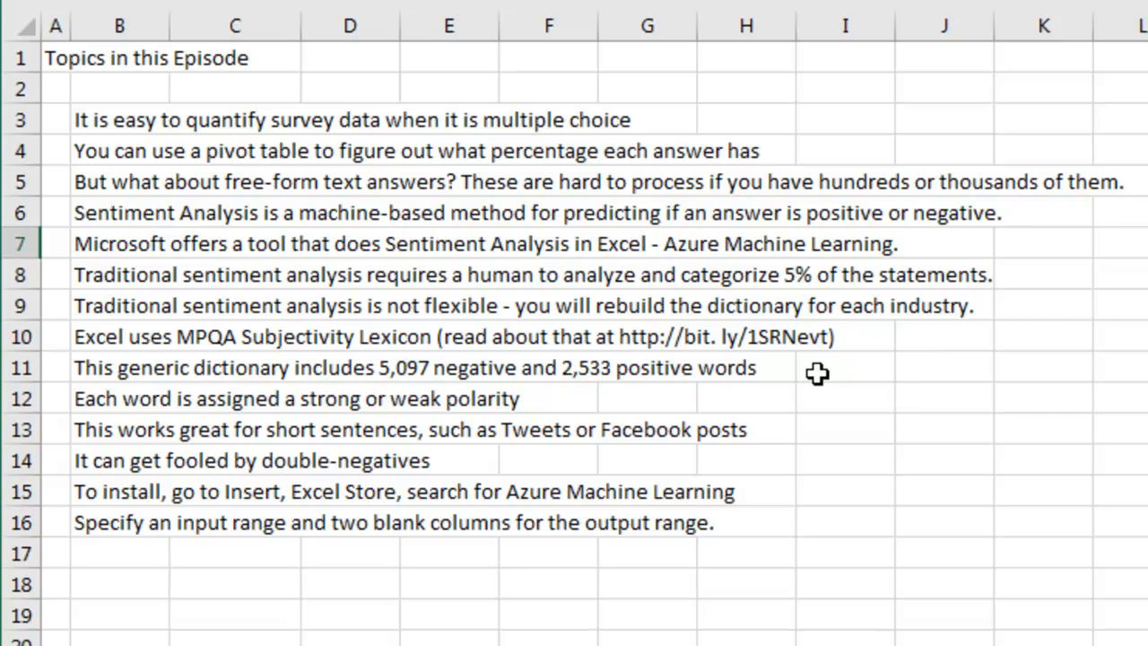
pyautogui.moveTo(829, 379)
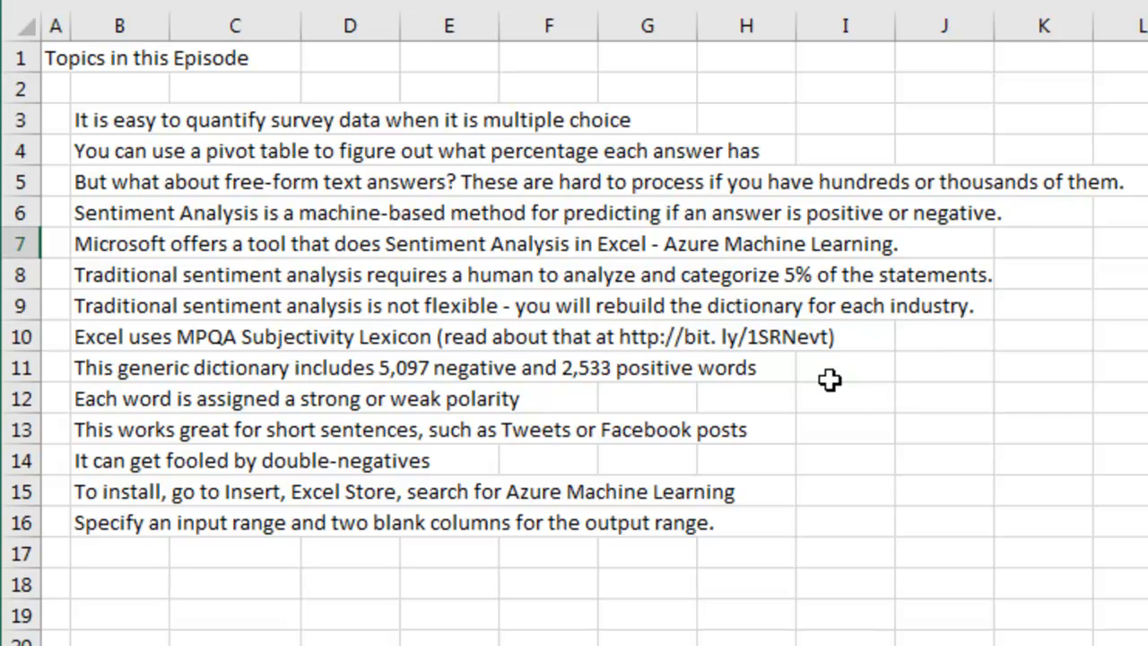
pyautogui.moveTo(949, 410)
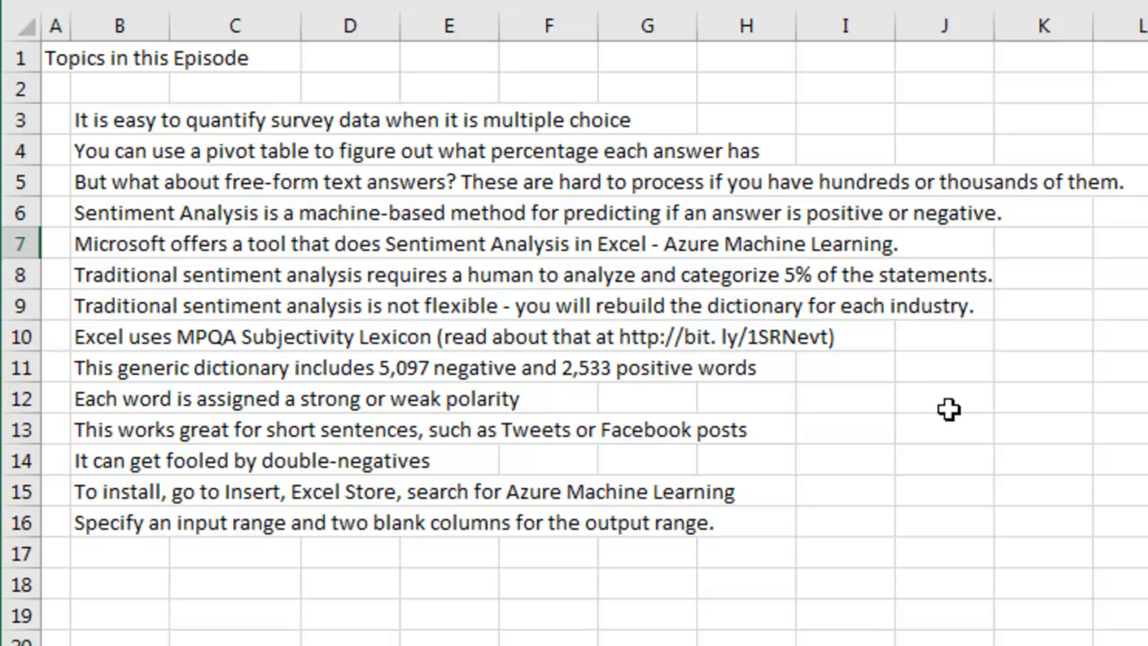
pyautogui.moveTo(911, 396)
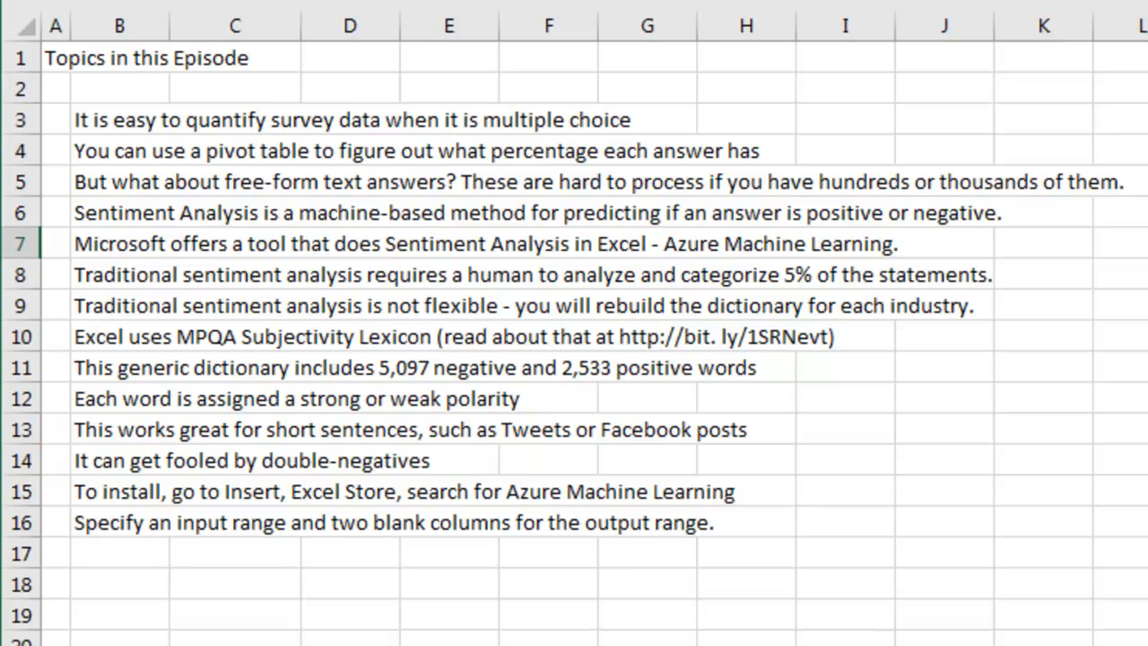
pyautogui.moveTo(607, 553)
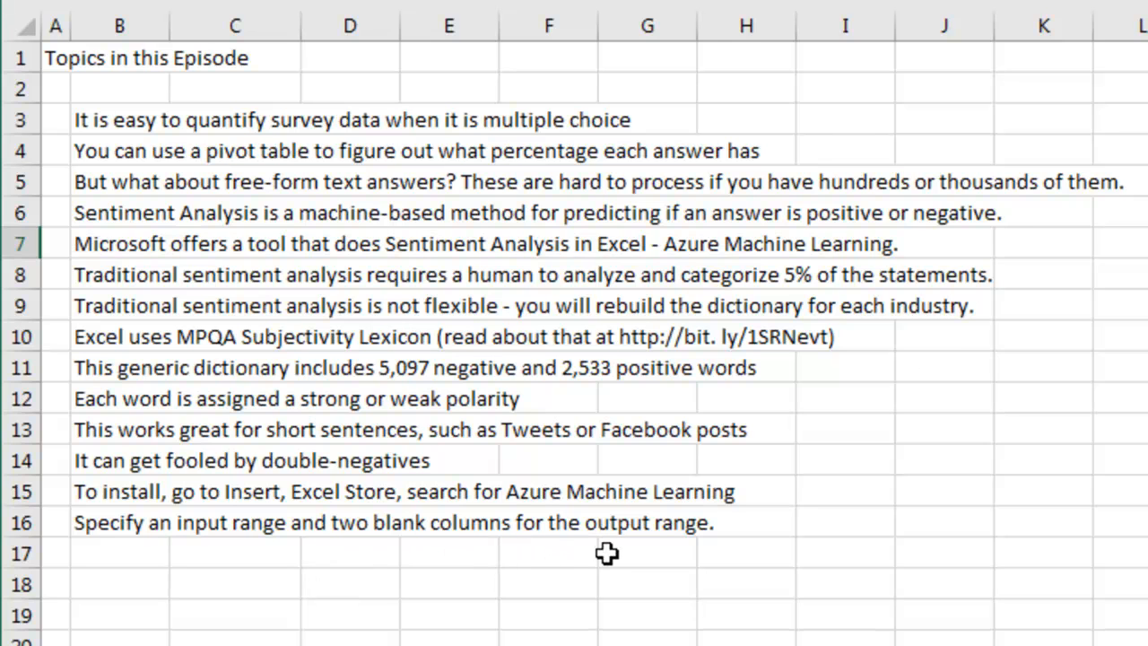
pyautogui.moveTo(258, 569)
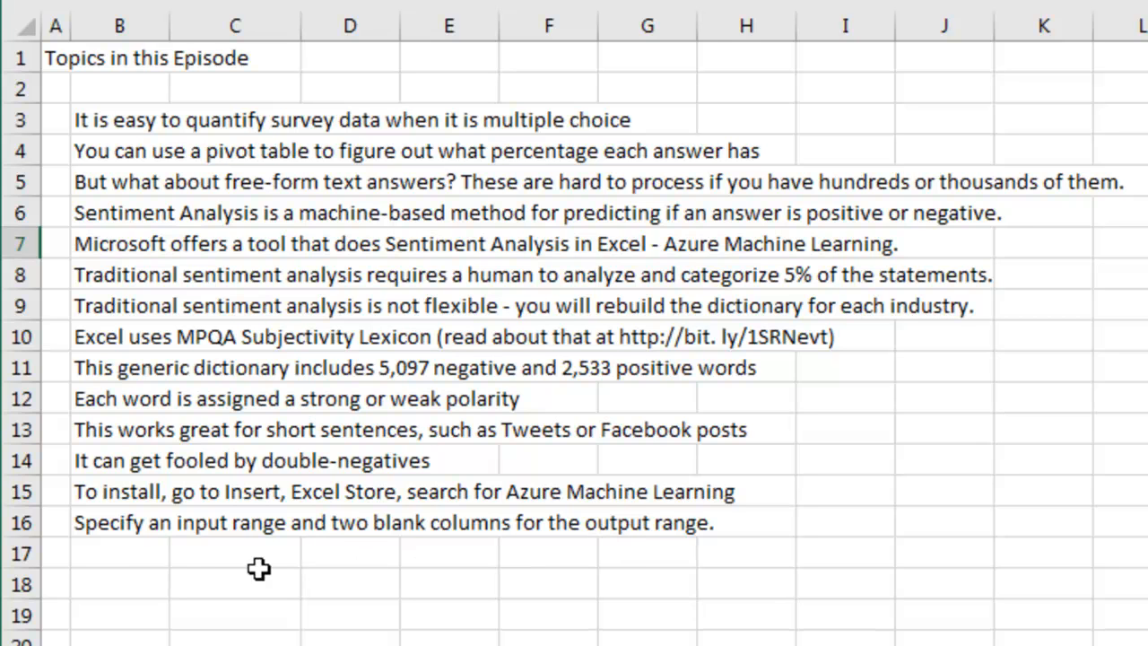
pyautogui.moveTo(490, 552)
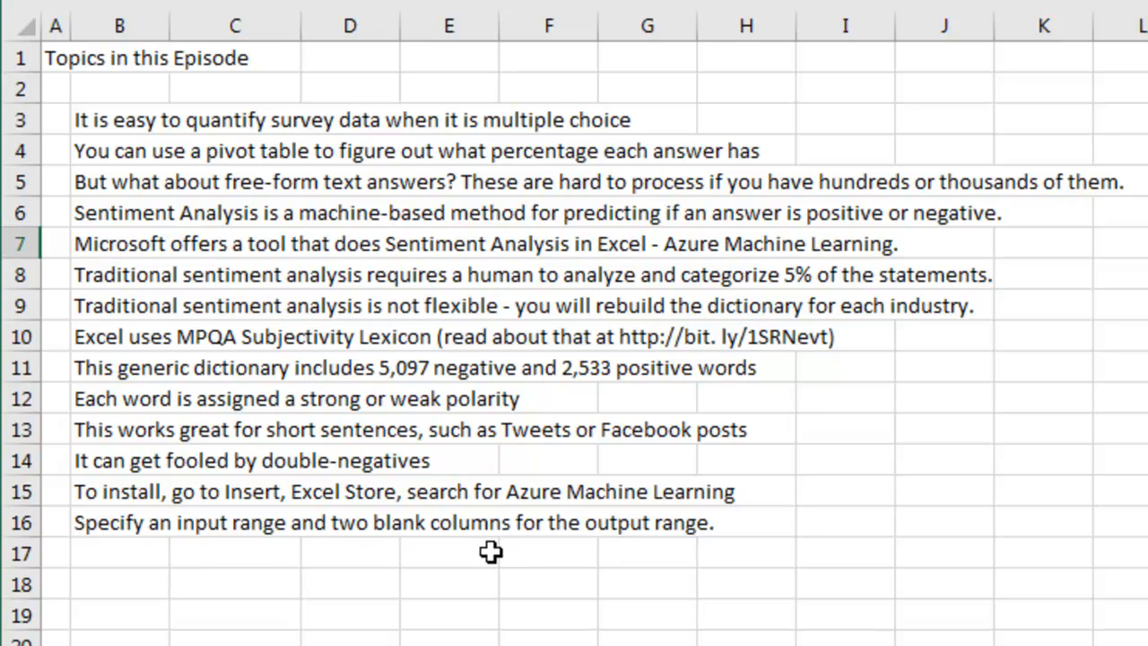